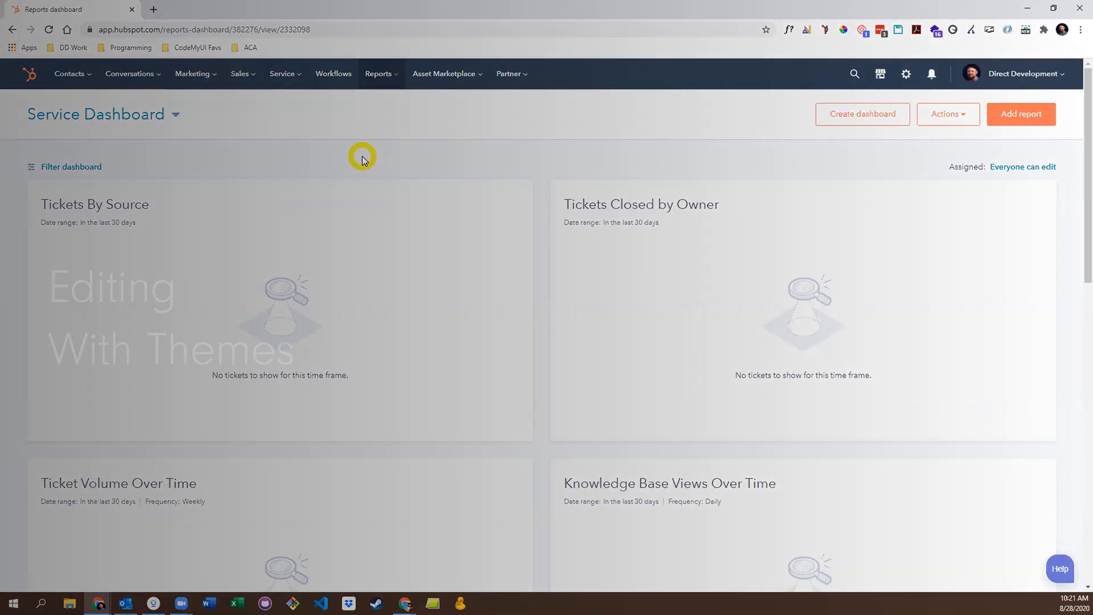
Start a new website page on the Tahoe theme and name it 'Test'.
{"action": "left_click", "coordinate": [192, 74]}
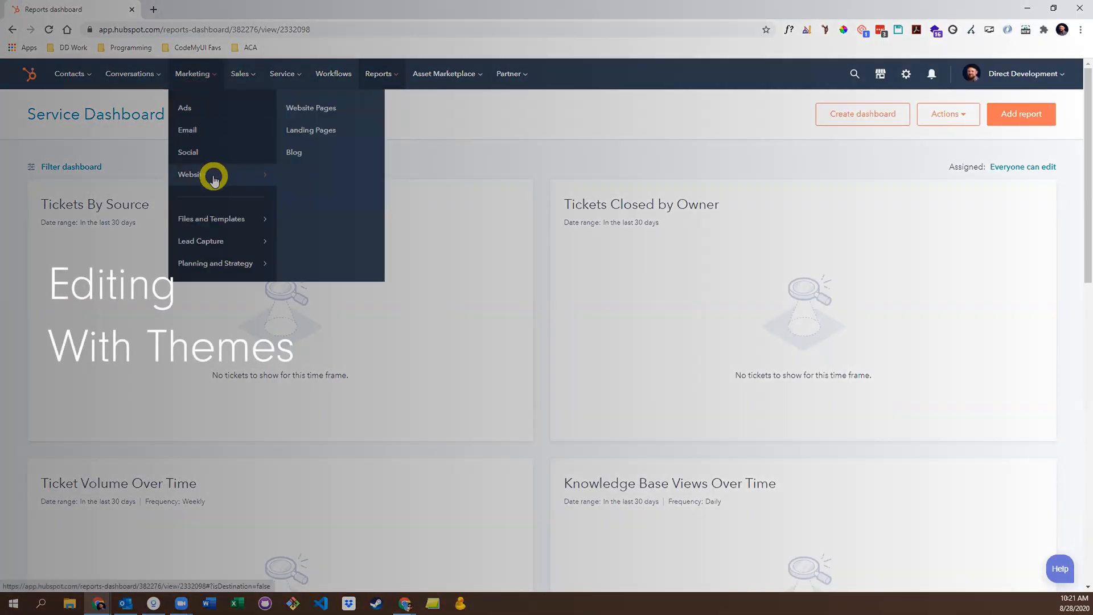
{"action": "left_click", "coordinate": [310, 107]}
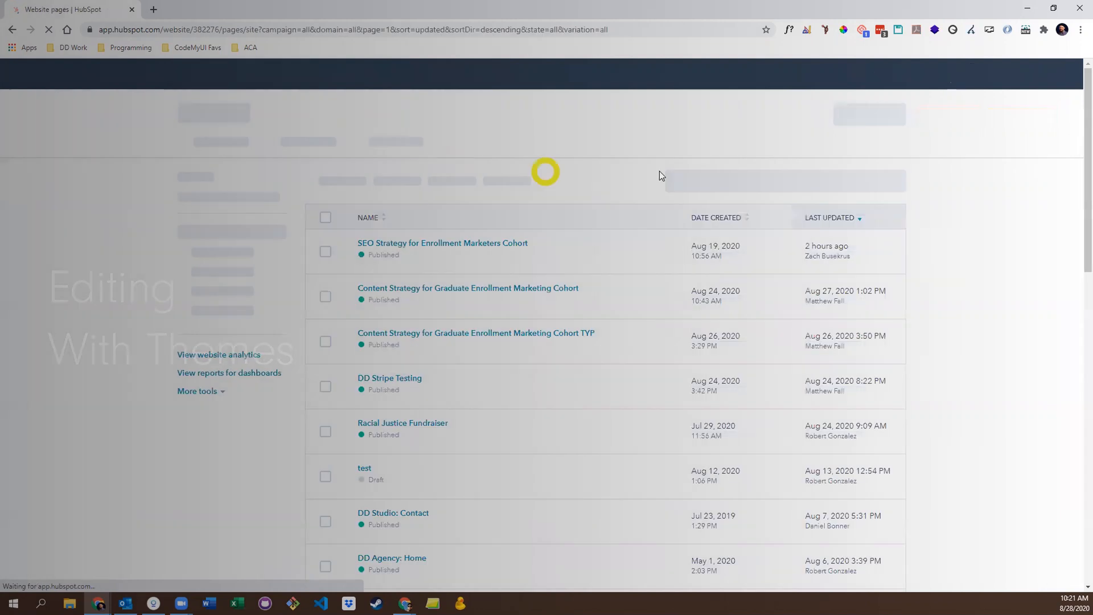
{"action": "left_click", "coordinate": [872, 114]}
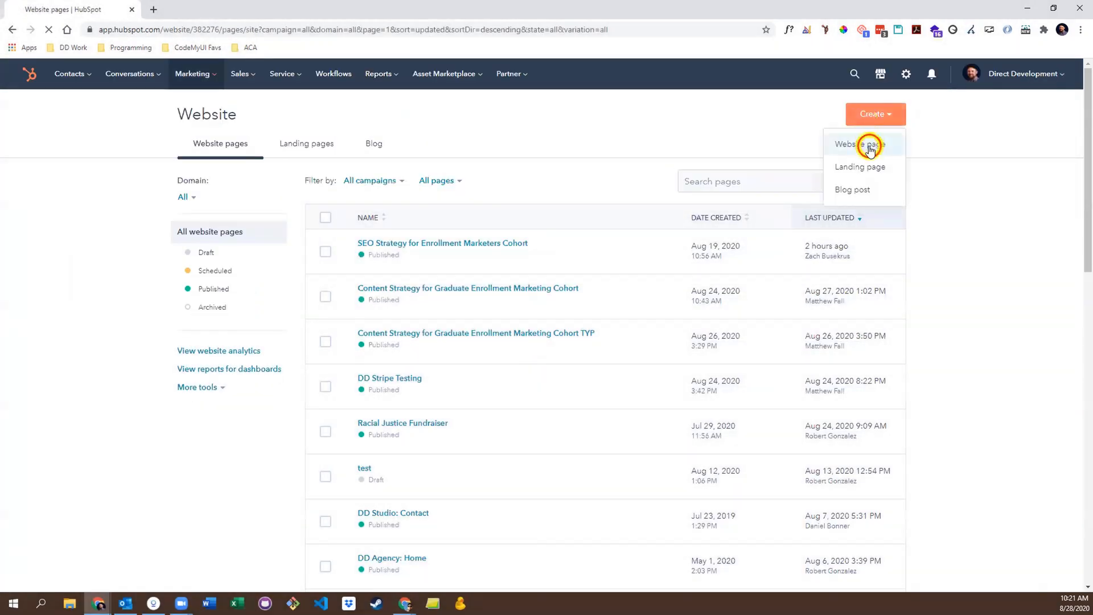
{"action": "left_click", "coordinate": [860, 144]}
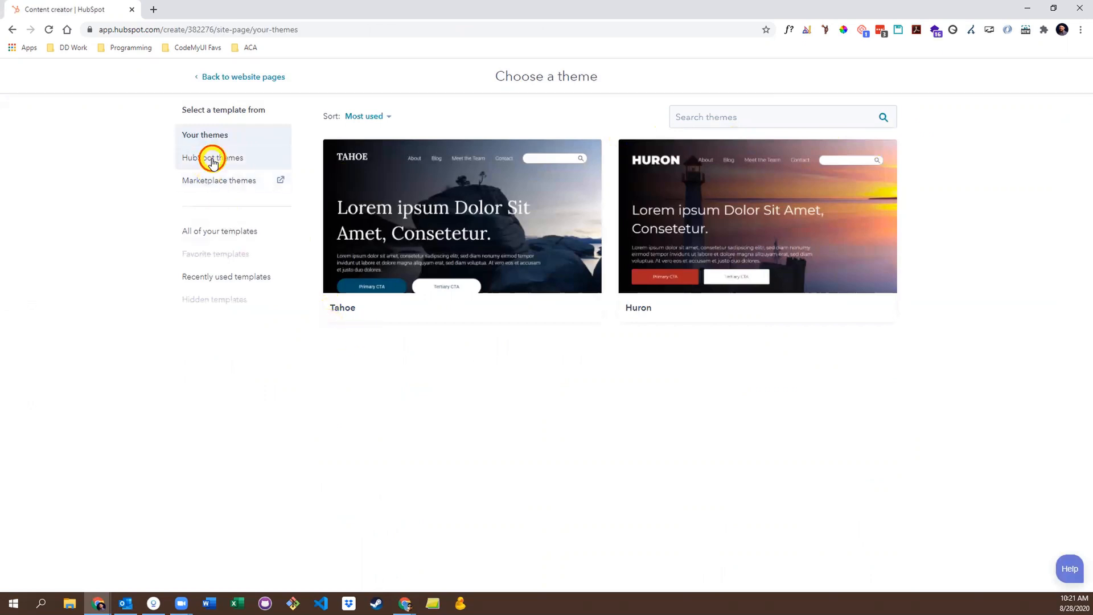
{"action": "left_click", "coordinate": [212, 158]}
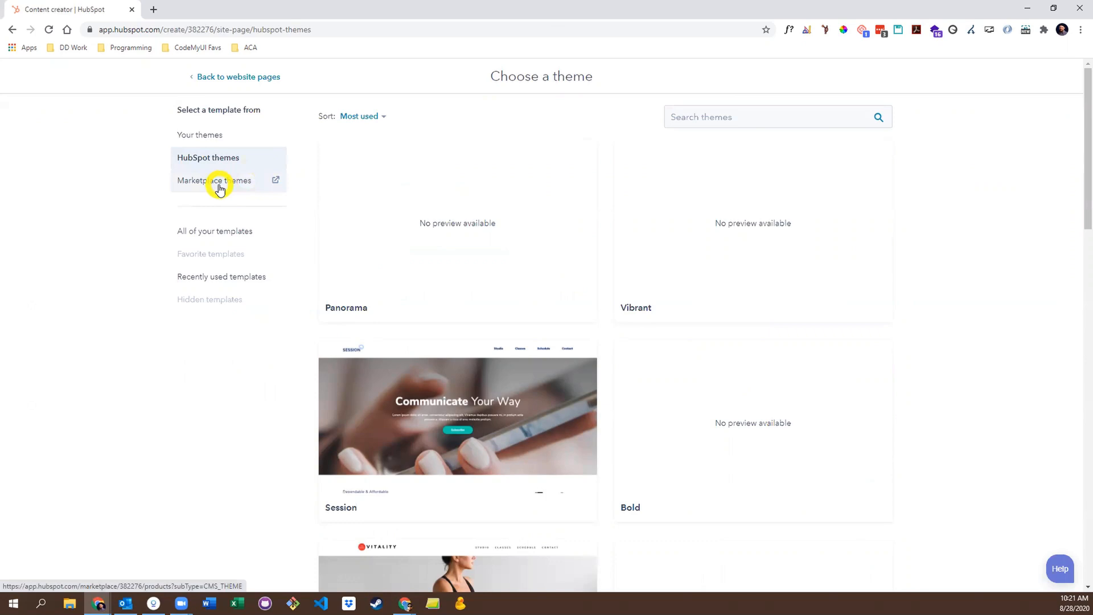
{"action": "left_click", "coordinate": [199, 135]}
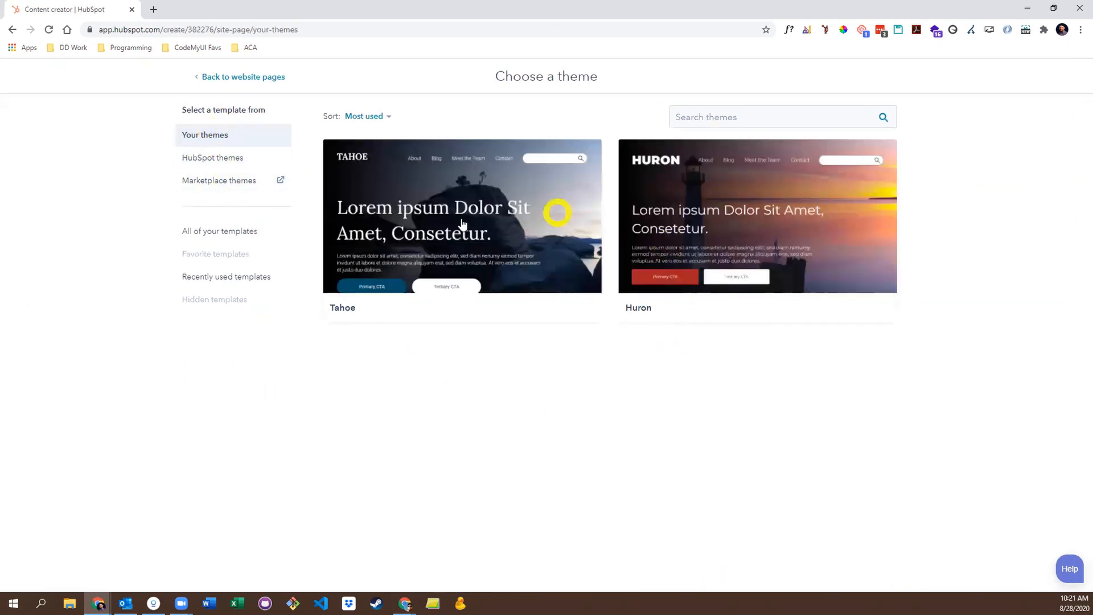
{"action": "left_click", "coordinate": [462, 215]}
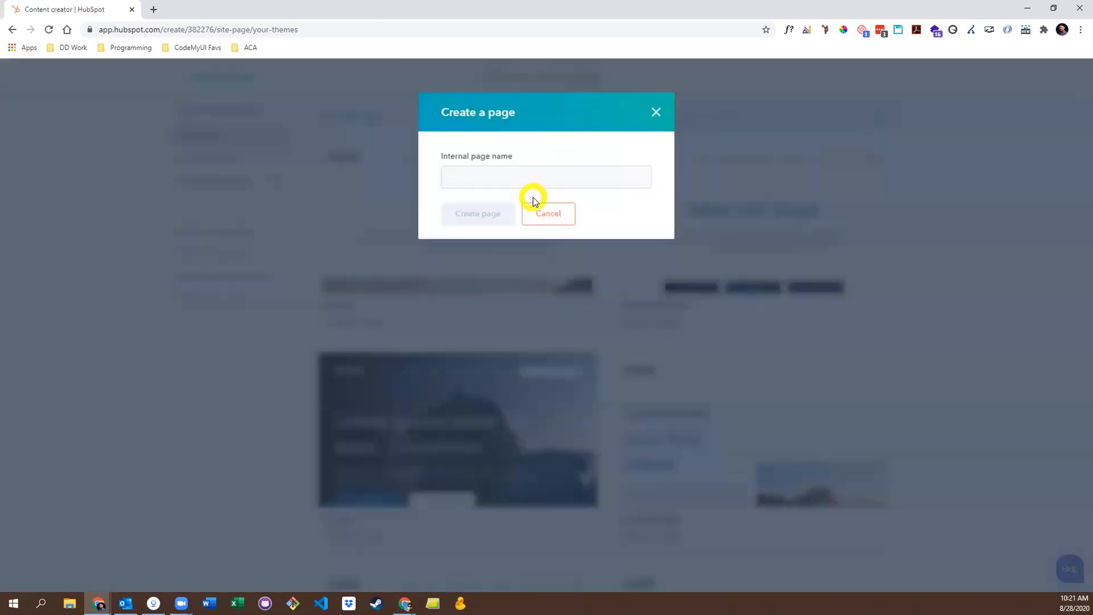
{"action": "type", "text": "Test"}
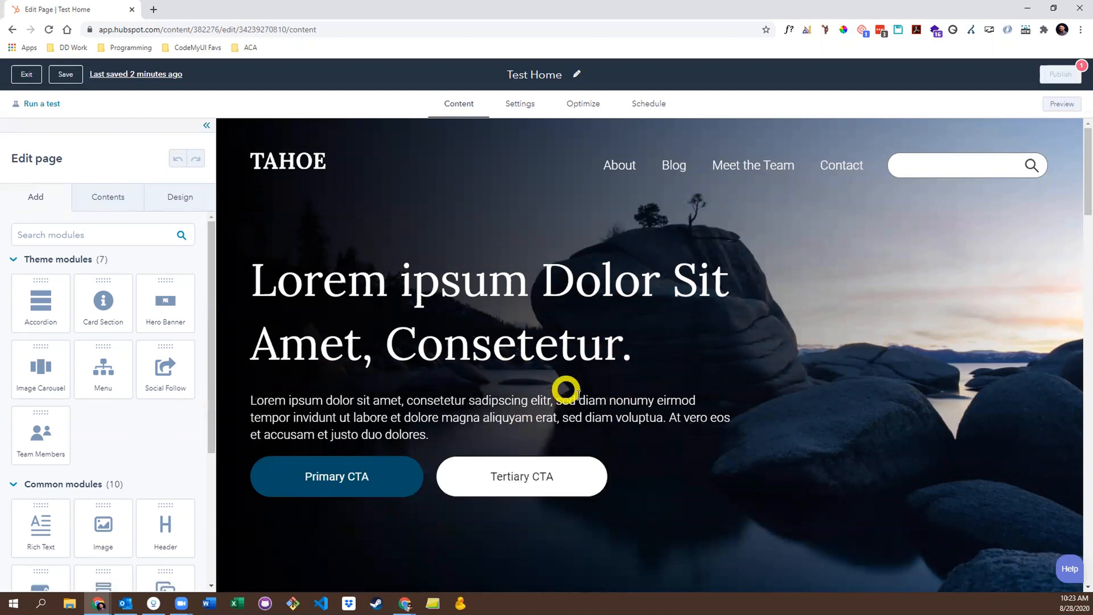
Inspect the lake image's Options and Styles, then open the text section's style settings.
{"action": "scroll", "scroll_direction": "down", "scroll_amount": 3}
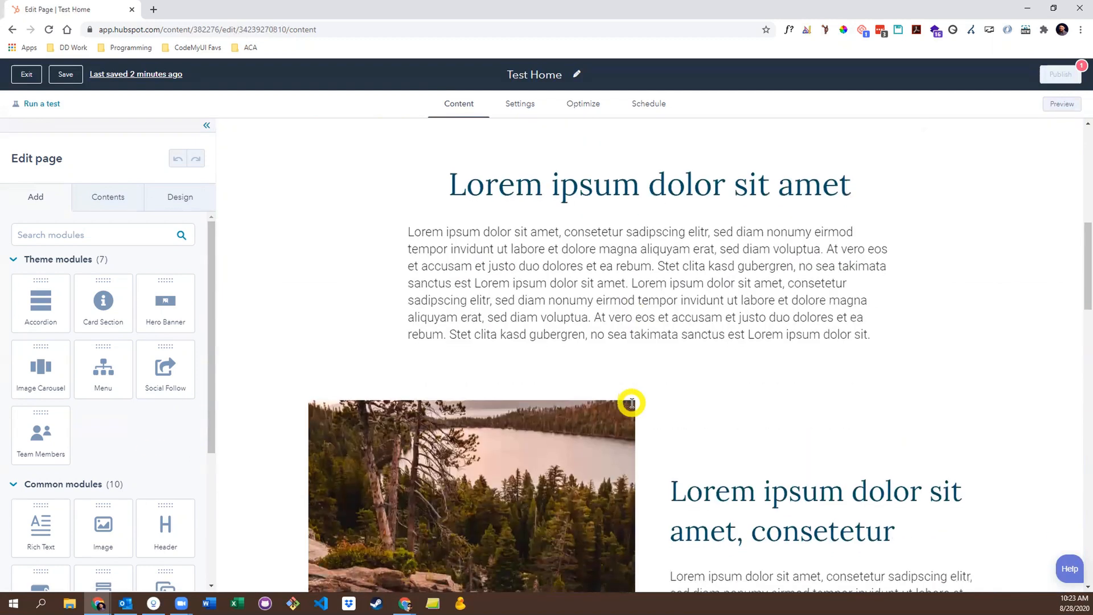
{"action": "scroll", "scroll_direction": "down", "scroll_amount": 3}
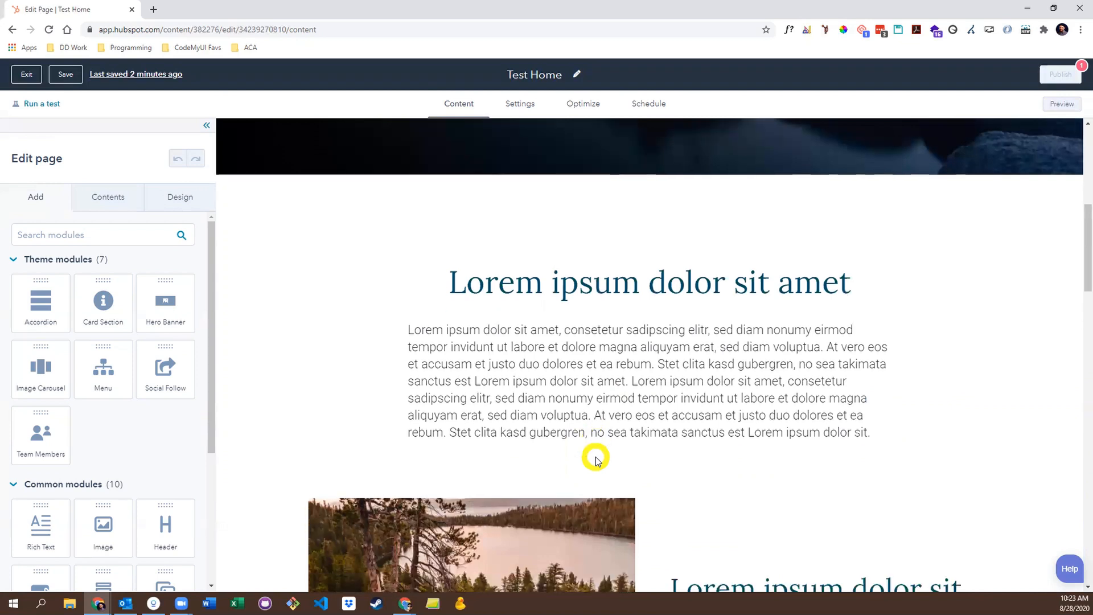
{"action": "left_click", "coordinate": [595, 456]}
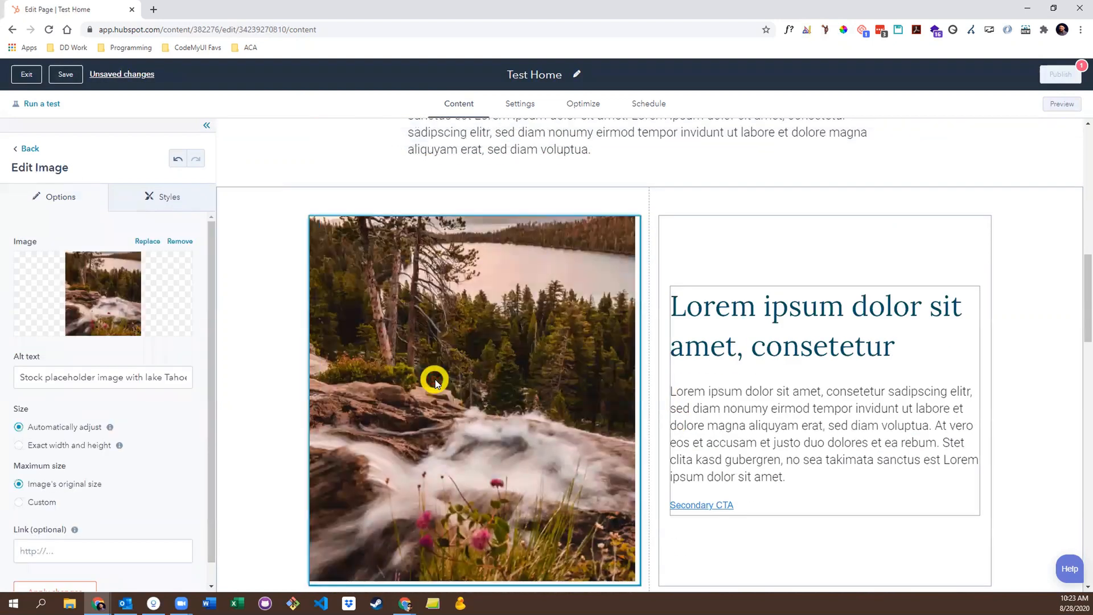
{"action": "scroll", "scroll_direction": "down", "scroll_amount": 3}
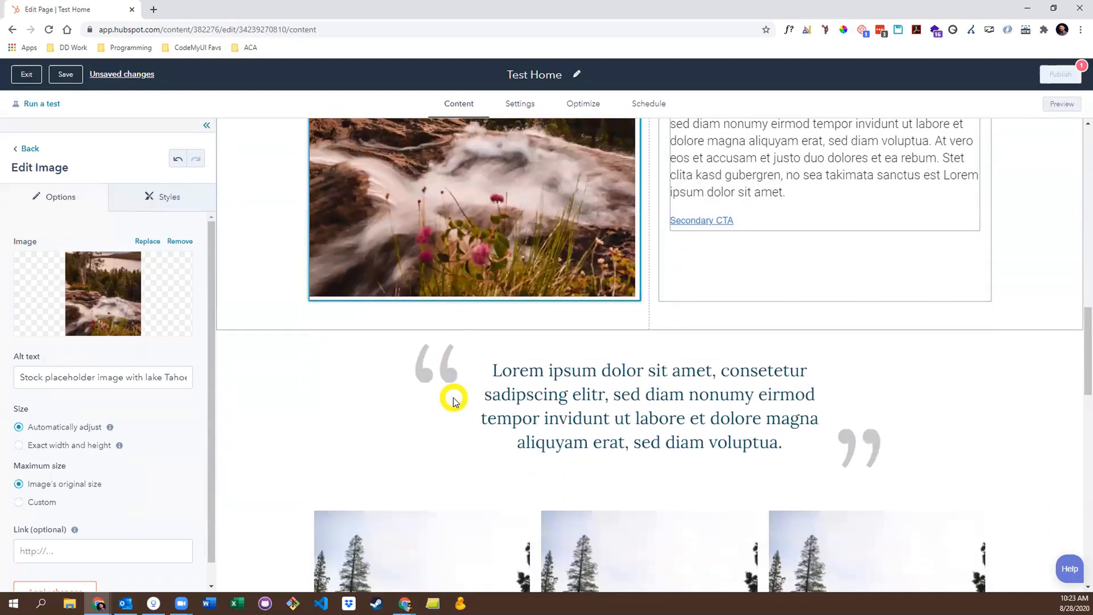
{"action": "scroll", "scroll_direction": "down", "scroll_amount": 3}
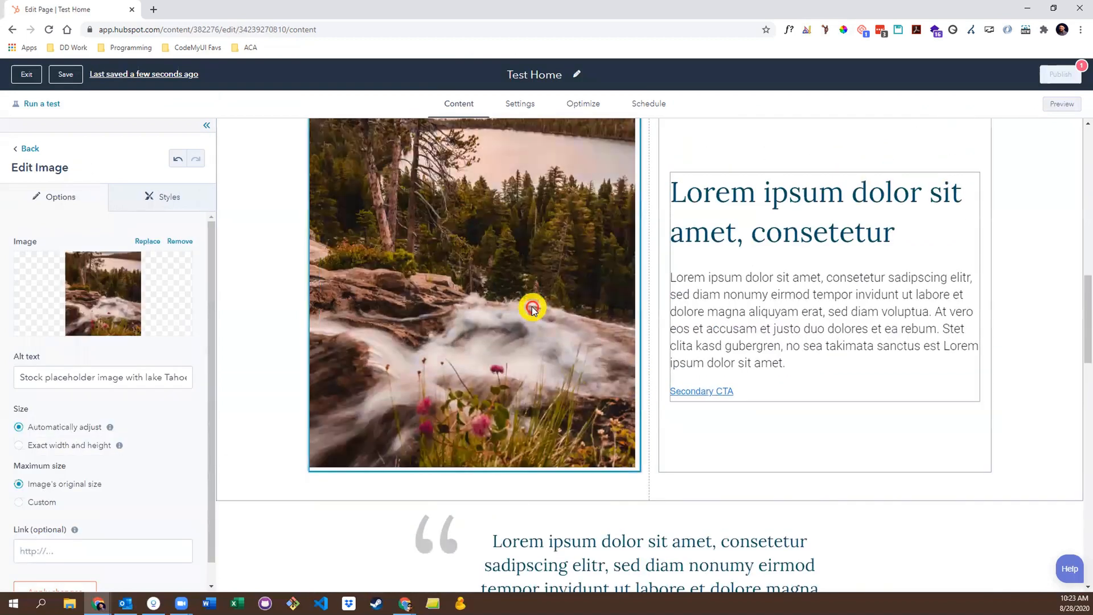
{"action": "left_click", "coordinate": [169, 197]}
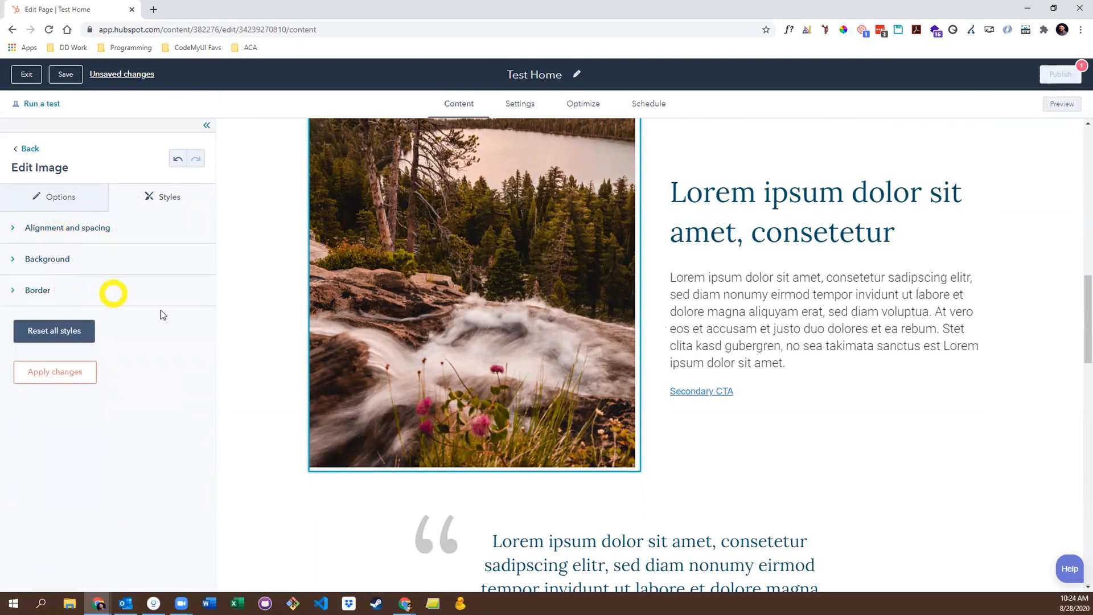
{"action": "left_click", "coordinate": [823, 293]}
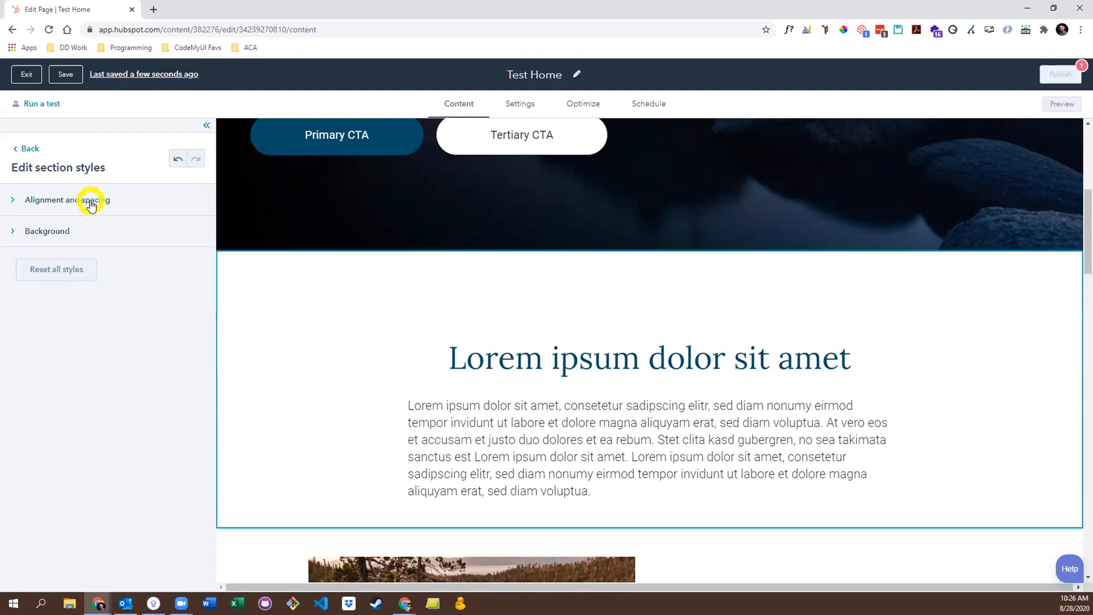
Expand section Alignment and spacing and Background, select the waterfall image section, then return to modules.
{"action": "left_click", "coordinate": [66, 200]}
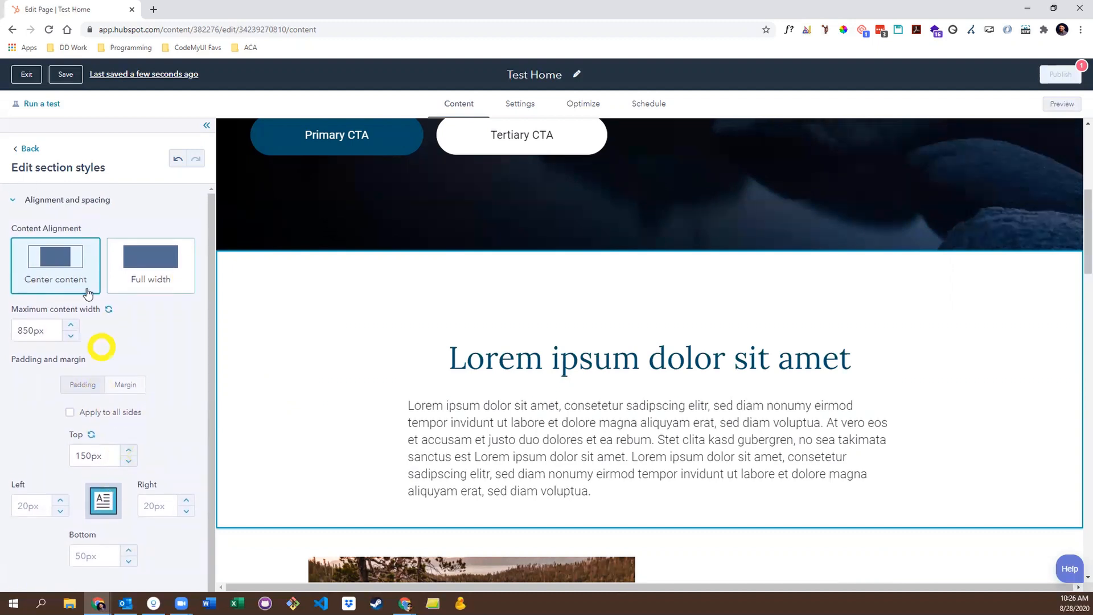
{"action": "left_click", "coordinate": [68, 199]}
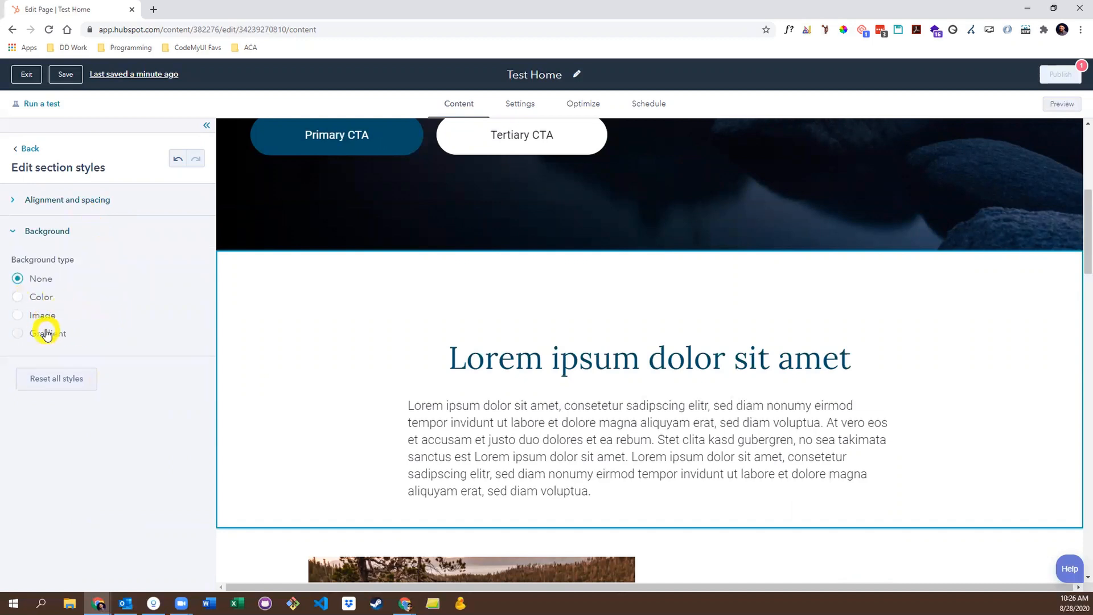
{"action": "scroll", "scroll_direction": "down", "scroll_amount": 3}
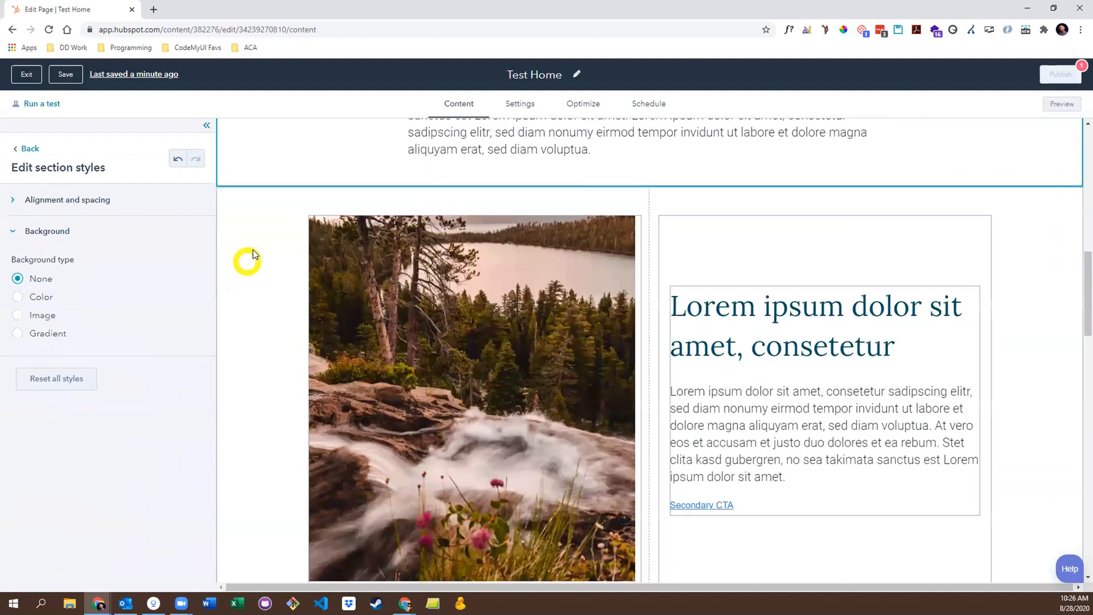
{"action": "left_click", "coordinate": [67, 200]}
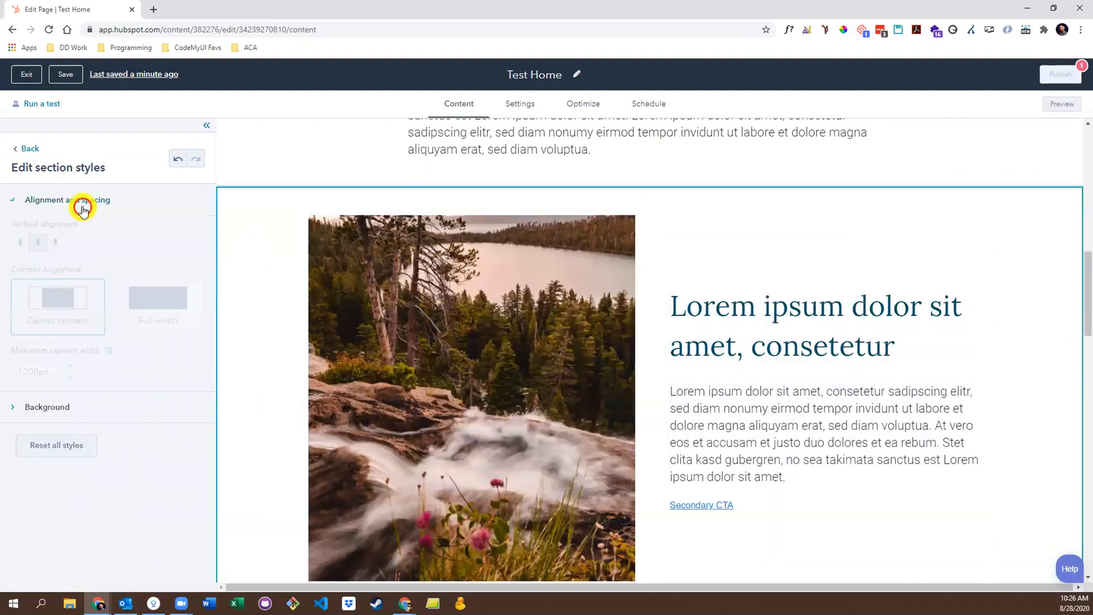
{"action": "left_click", "coordinate": [83, 207]}
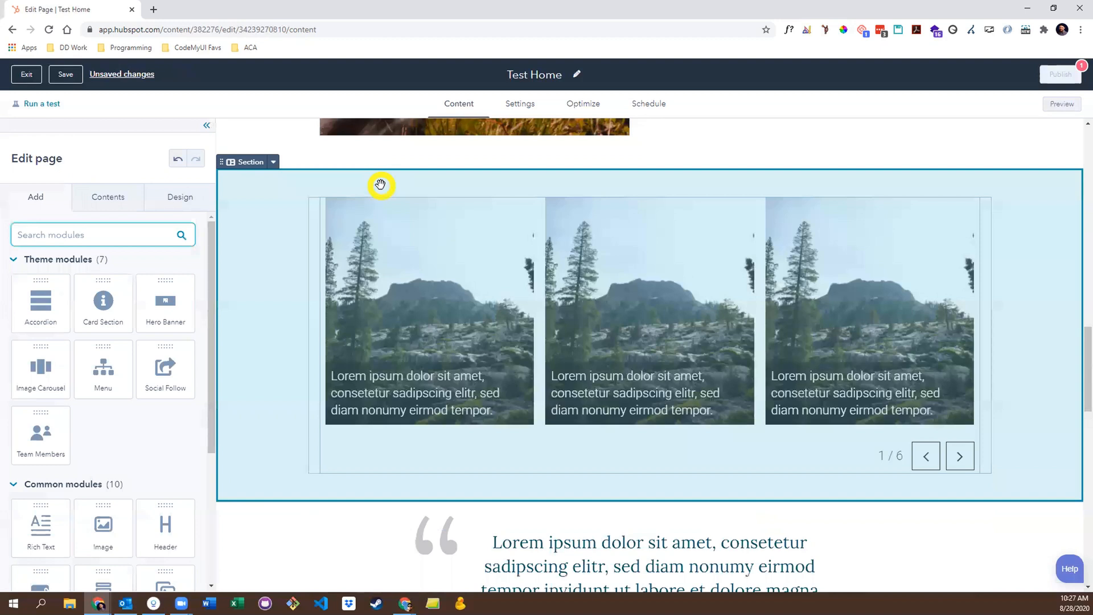
Widen the quote column beside the carousel, then view the Contents list and Tahoe Design details.
{"action": "scroll", "scroll_direction": "down", "scroll_amount": 3}
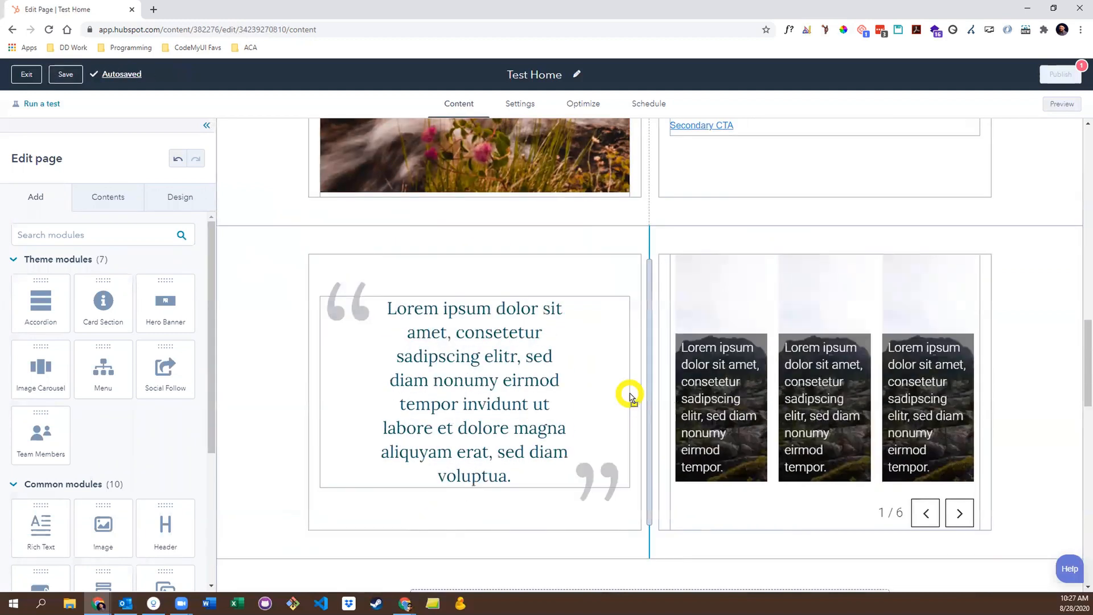
{"action": "left_click_drag", "start_coordinate": [631, 394], "coordinate": [705, 361]}
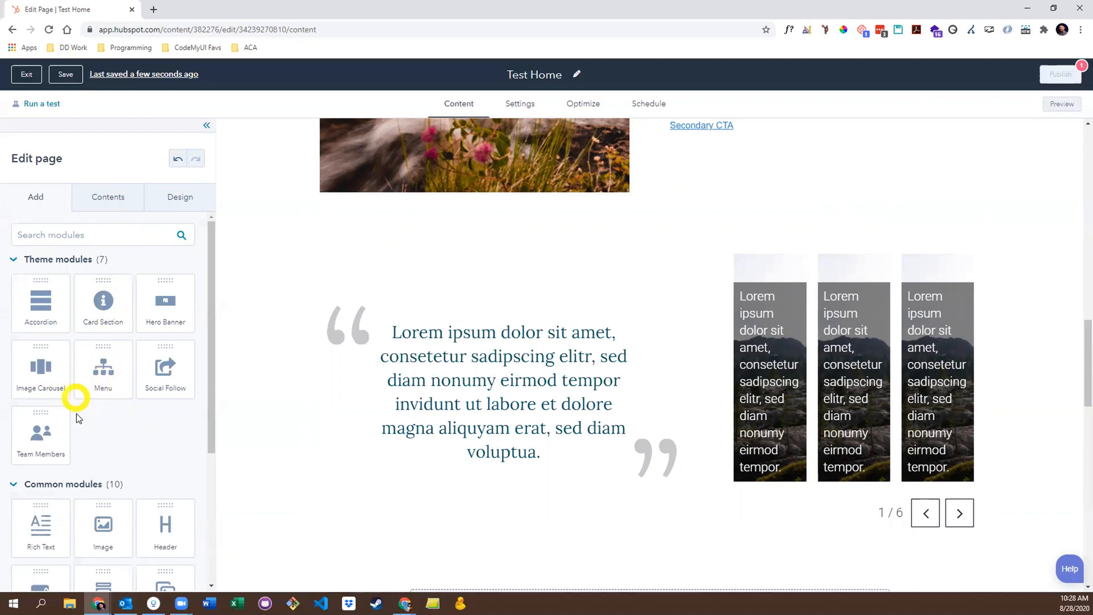
{"action": "mouse_move", "coordinate": [91, 425]}
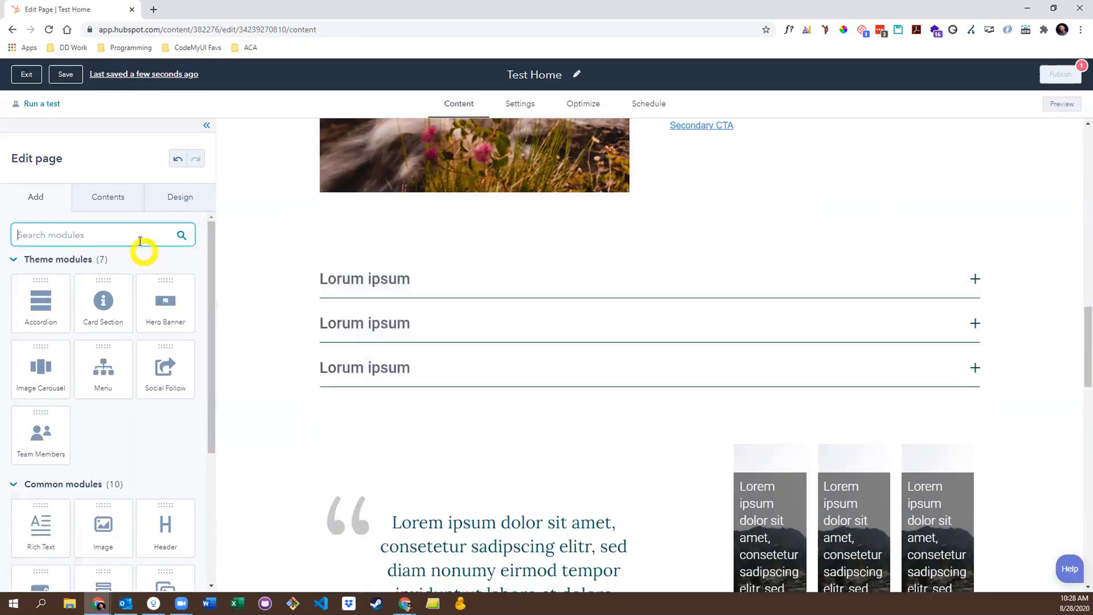
{"action": "left_click", "coordinate": [108, 197]}
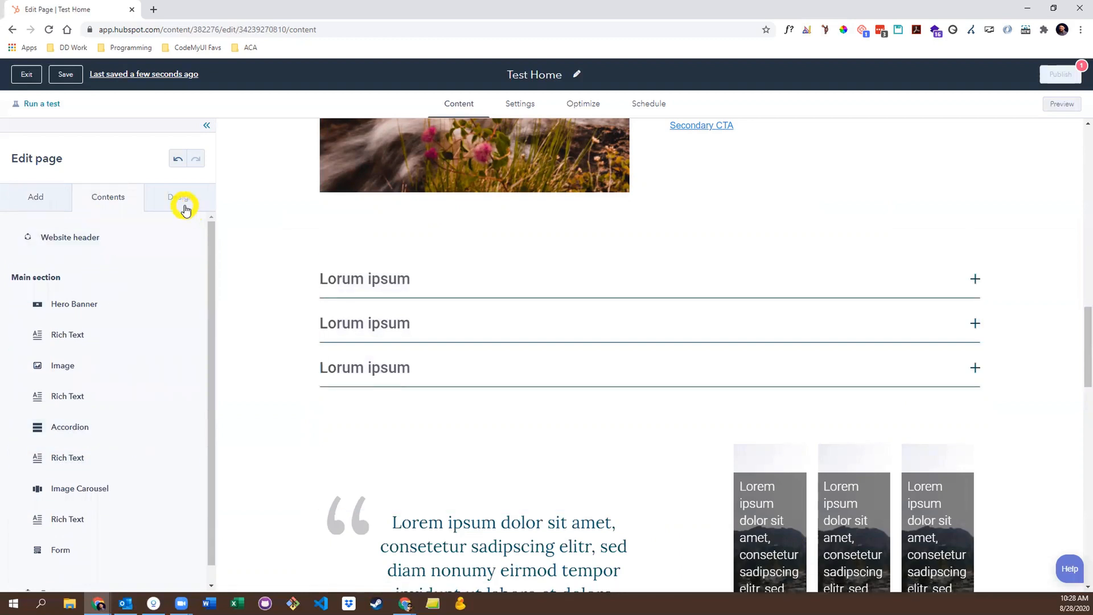
{"action": "left_click", "coordinate": [181, 196]}
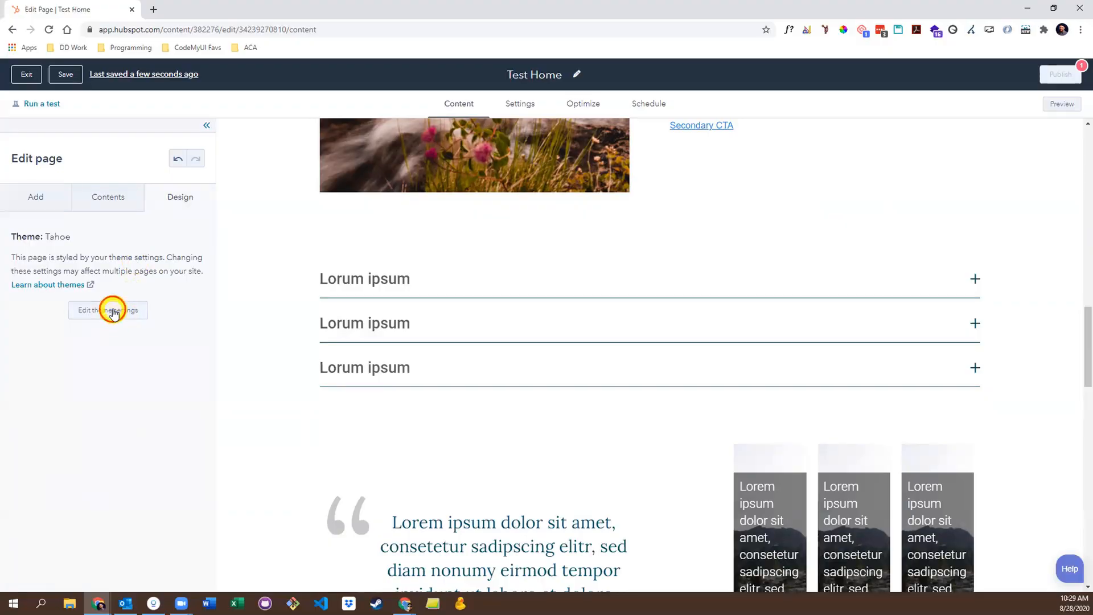
Set the Tahoe theme's primary colour to FF0201 and primary font to Impact.
{"action": "left_click", "coordinate": [108, 311]}
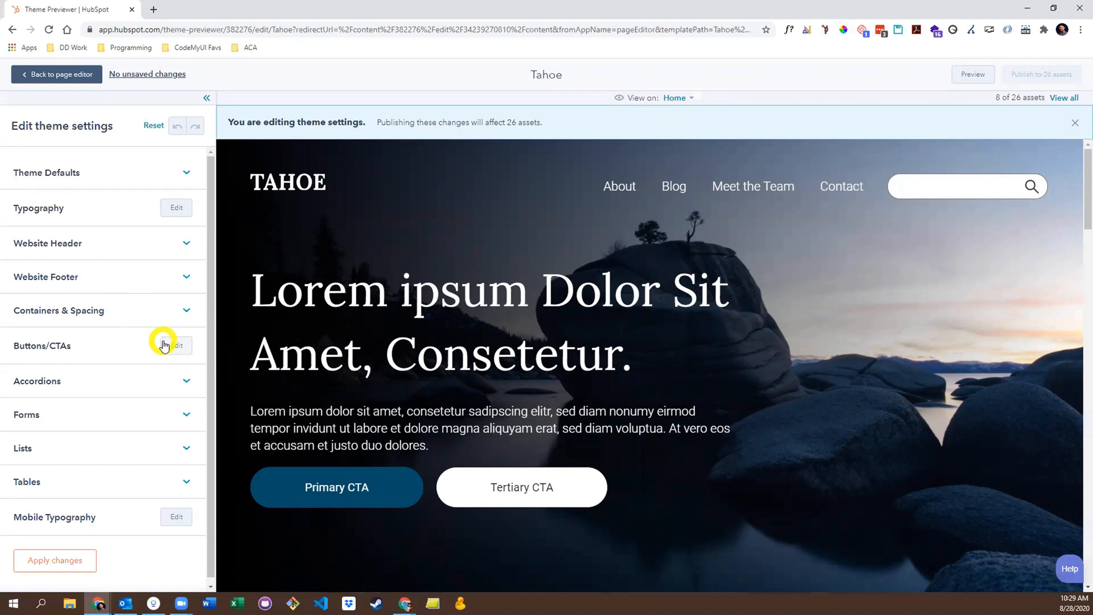
{"action": "mouse_move", "coordinate": [95, 279]}
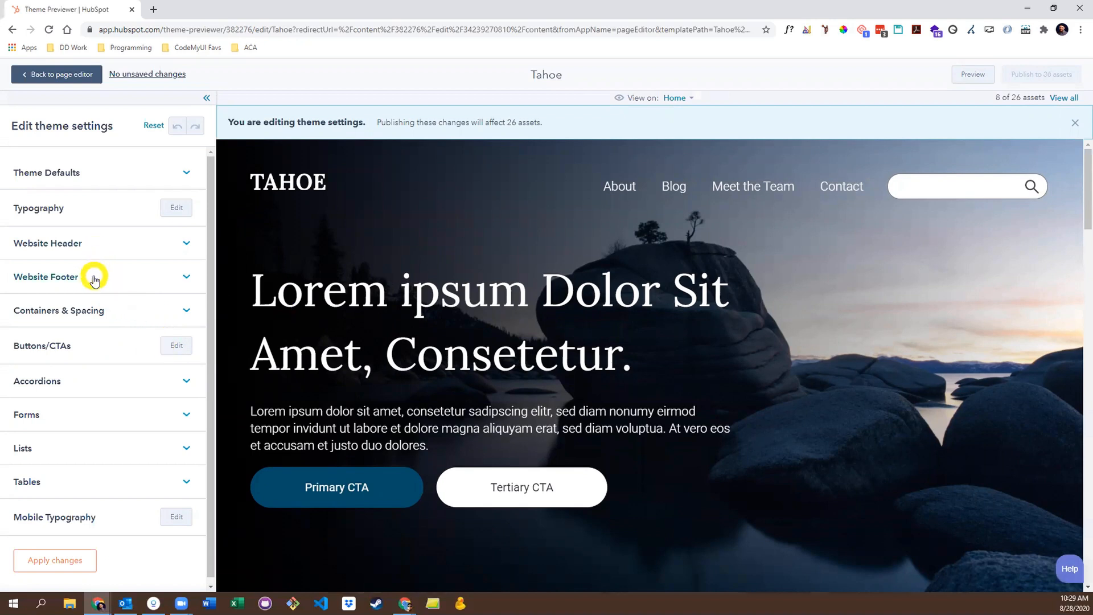
{"action": "mouse_move", "coordinate": [78, 345]}
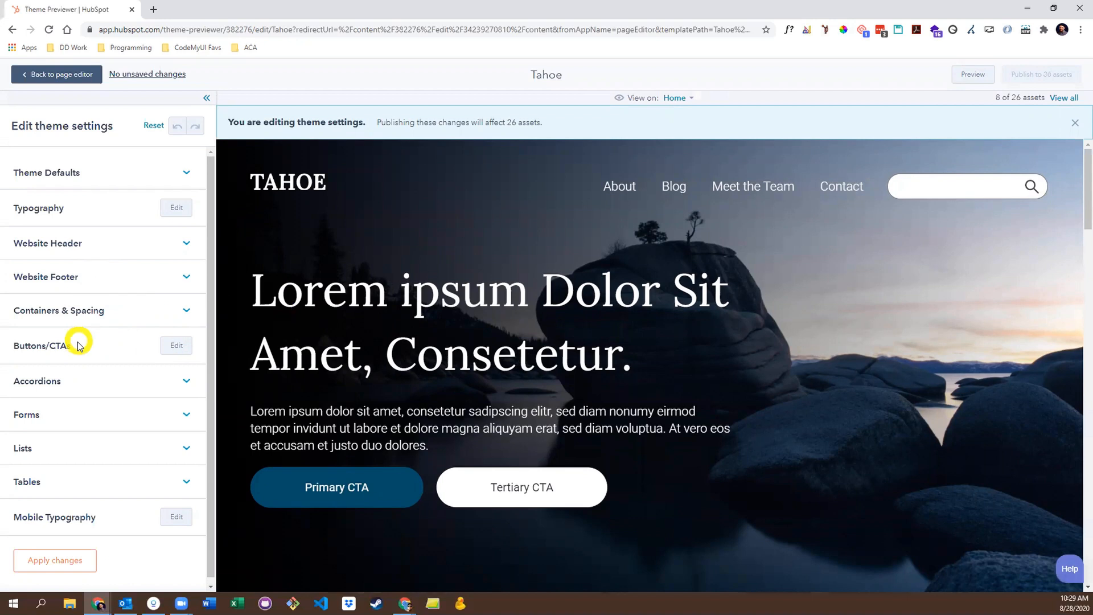
{"action": "mouse_move", "coordinate": [68, 453]}
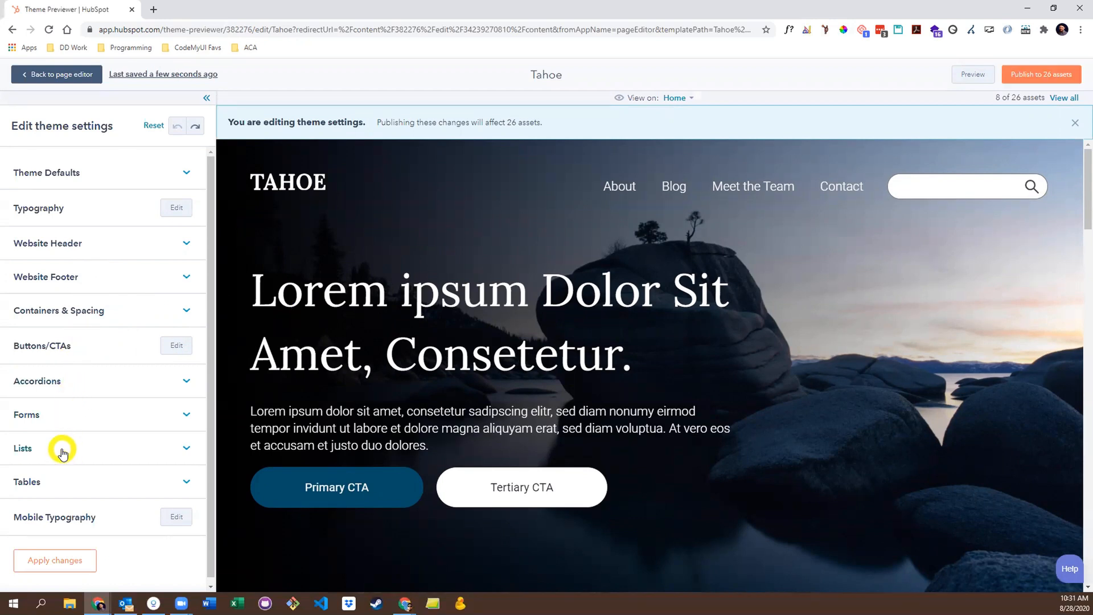
{"action": "mouse_move", "coordinate": [80, 183]}
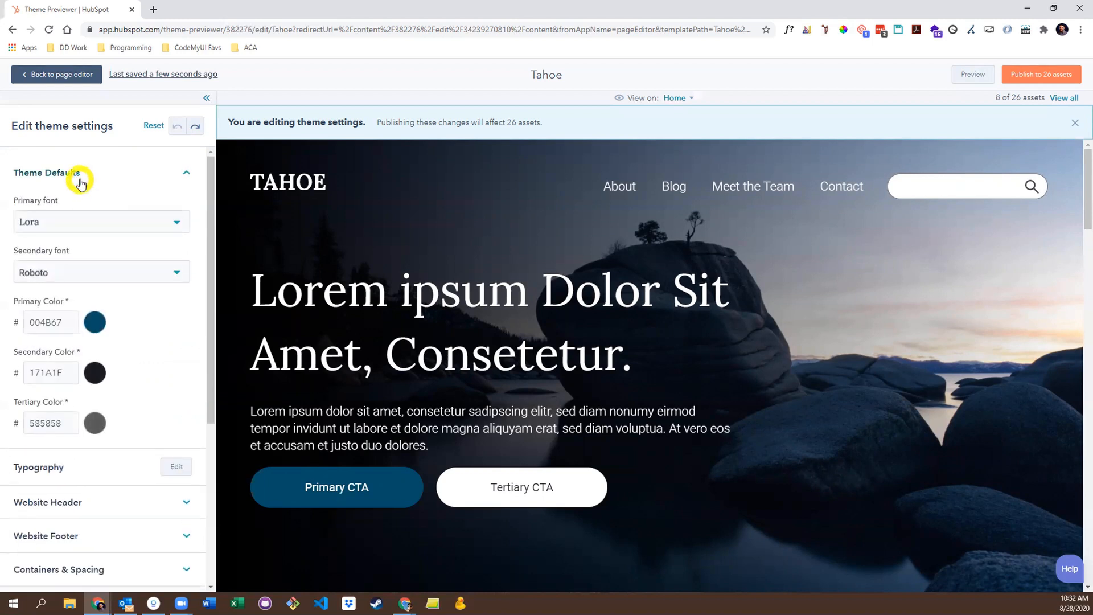
{"action": "left_click", "coordinate": [95, 321]}
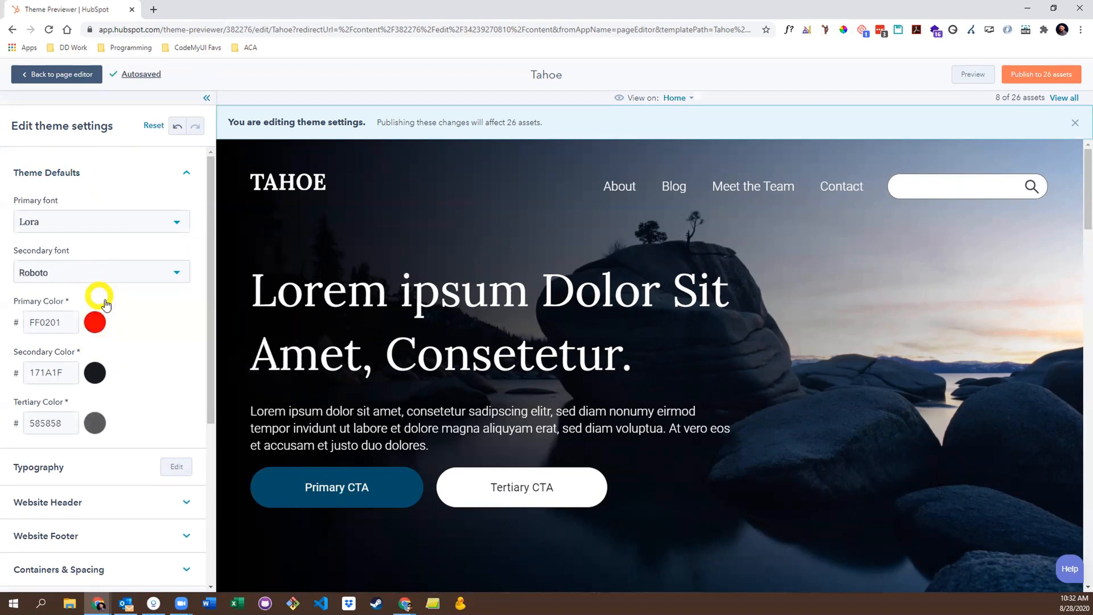
{"action": "scroll", "scroll_direction": "down", "scroll_amount": 3}
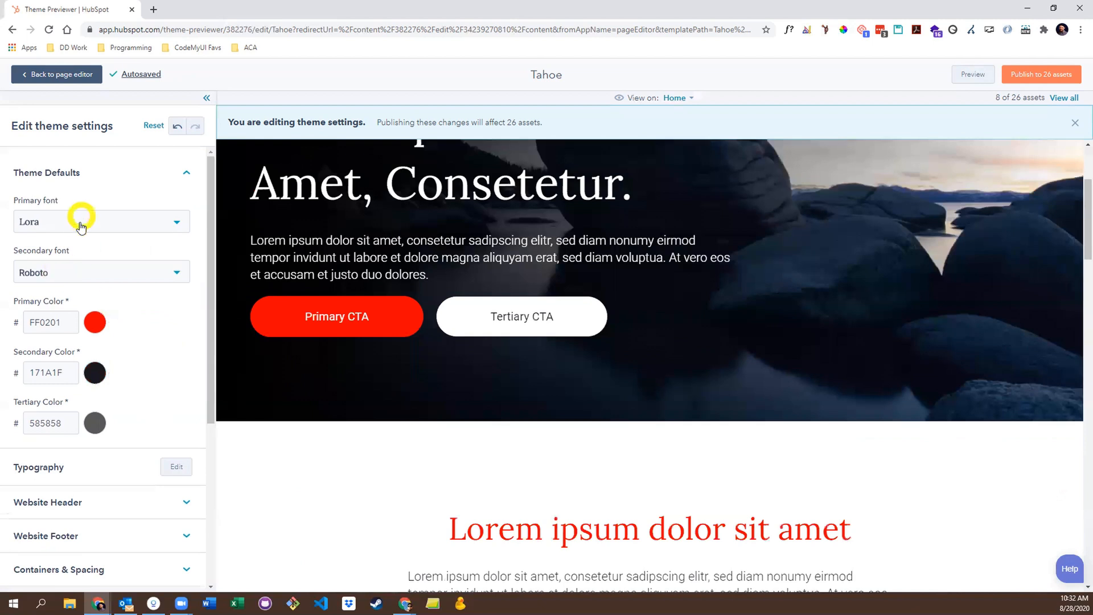
{"action": "left_click", "coordinate": [102, 221]}
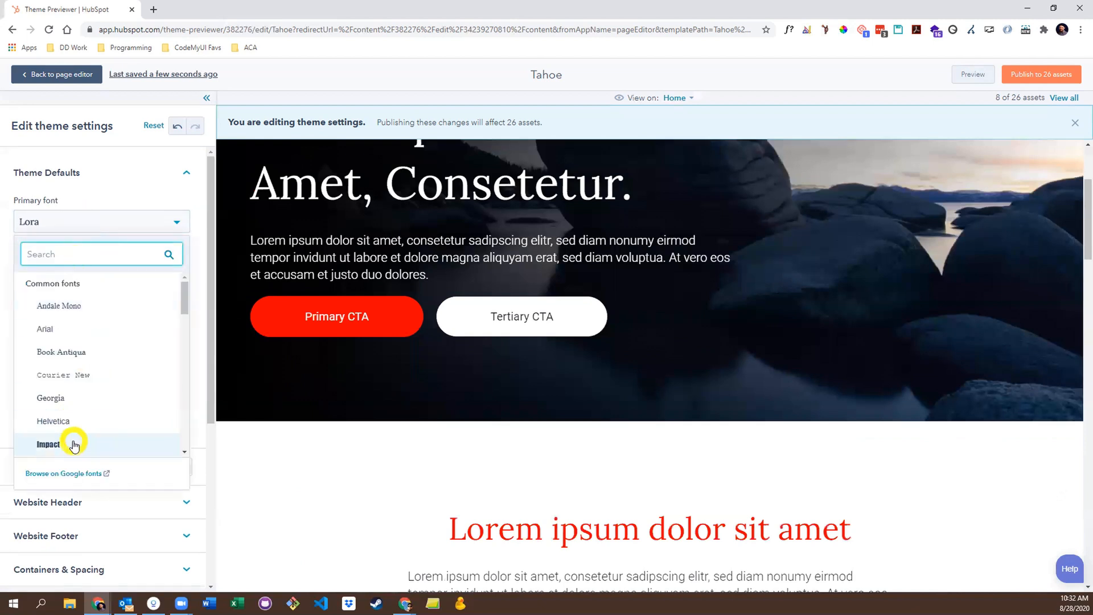
{"action": "left_click", "coordinate": [48, 444]}
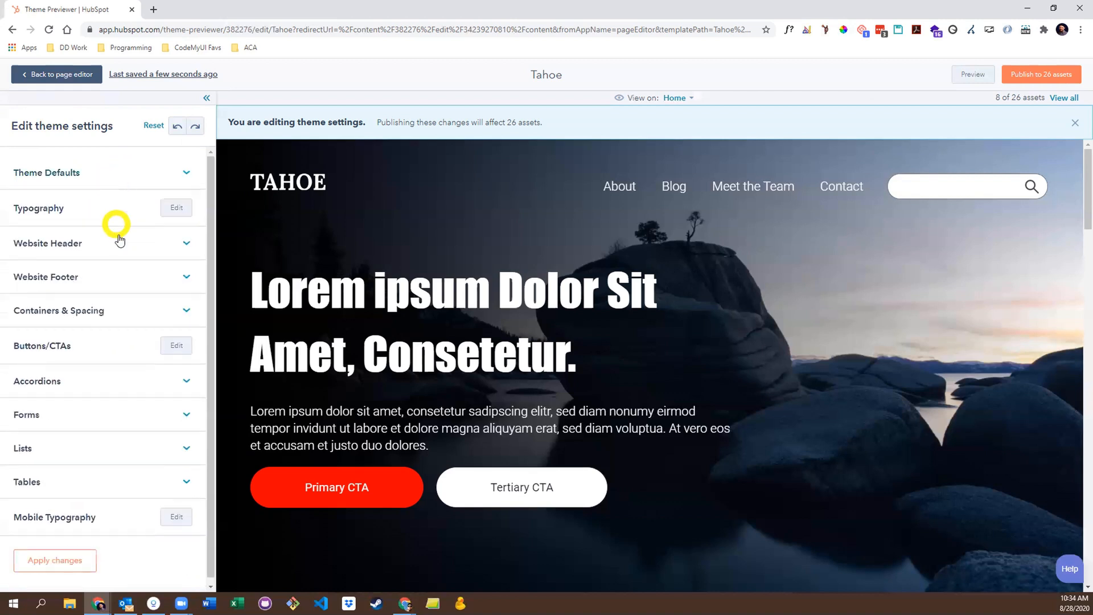
Make H2 headings blue Georgia and publish the theme to 26 assets.
{"action": "left_click", "coordinate": [176, 207]}
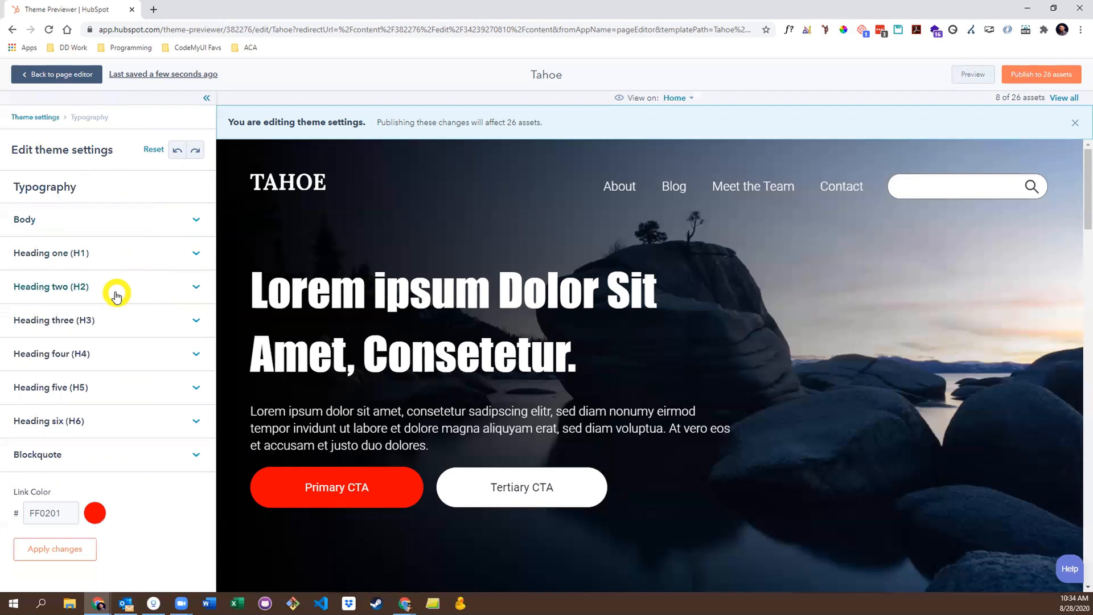
{"action": "left_click", "coordinate": [105, 286]}
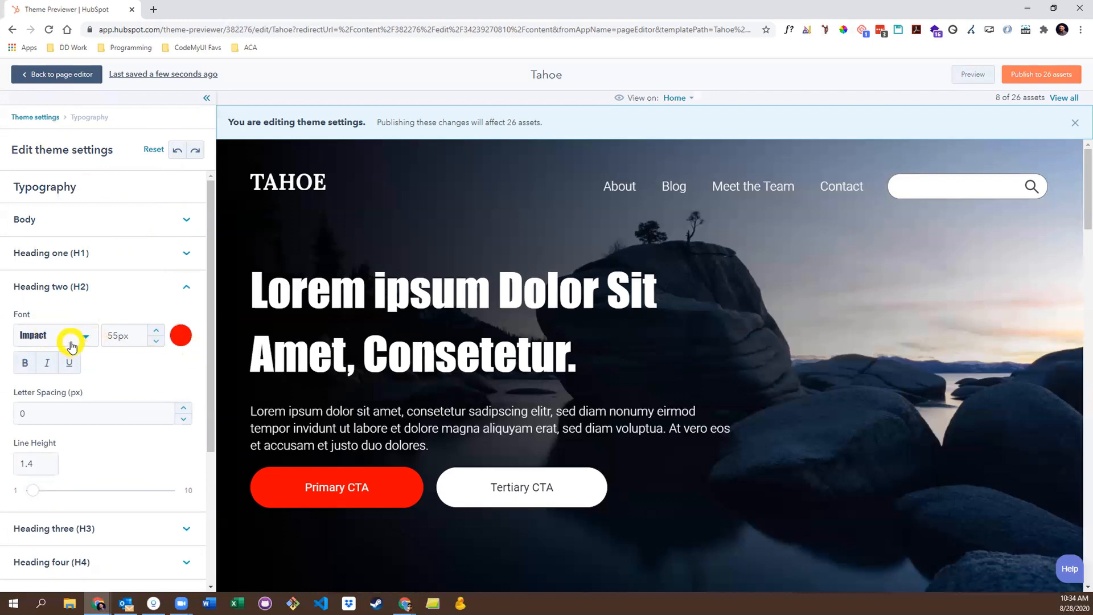
{"action": "left_click", "coordinate": [54, 335]}
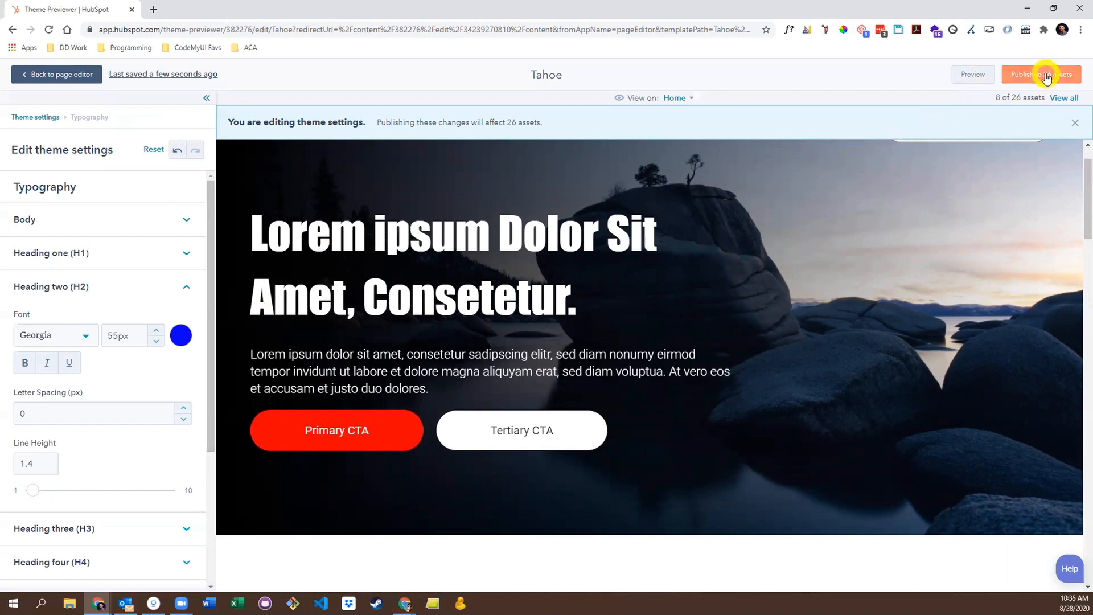
{"action": "left_click", "coordinate": [1038, 74]}
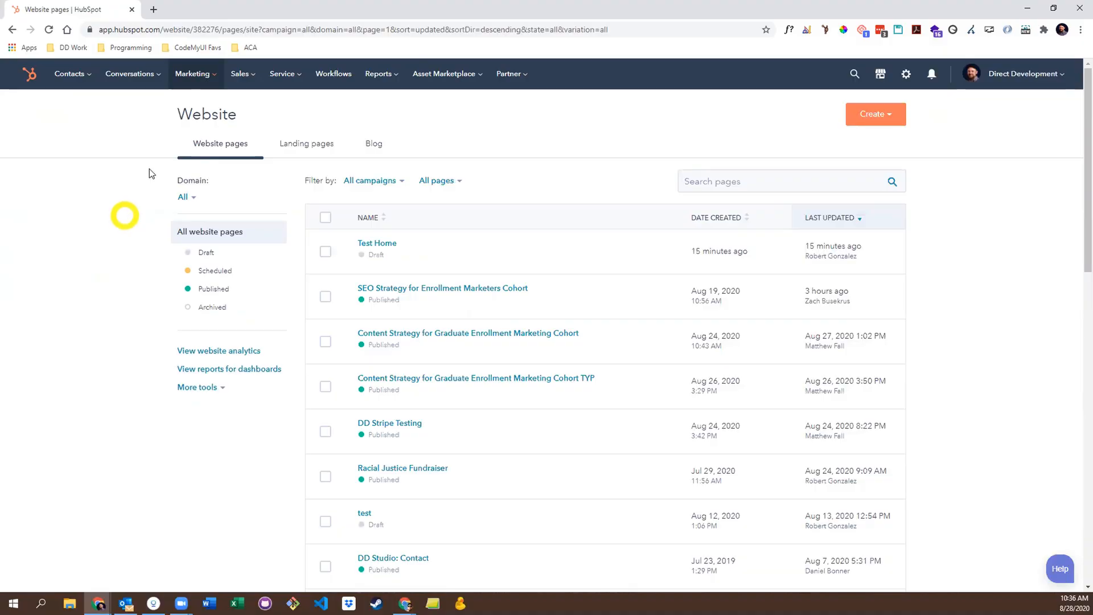
Go to Design Tools and start a new theme from the File menu.
{"action": "left_click", "coordinate": [193, 74]}
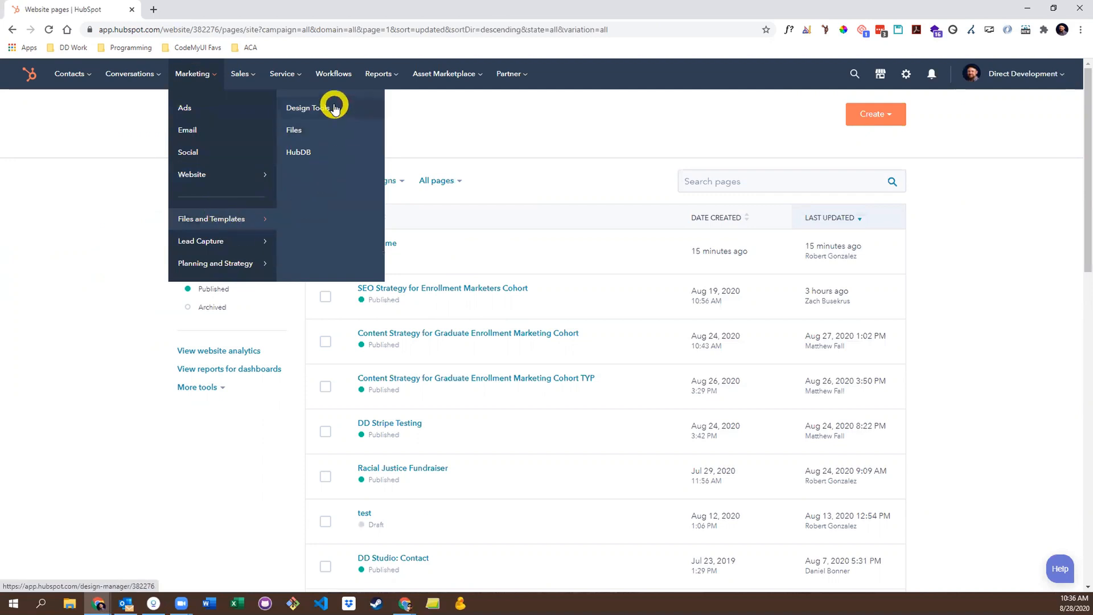
{"action": "left_click", "coordinate": [307, 107]}
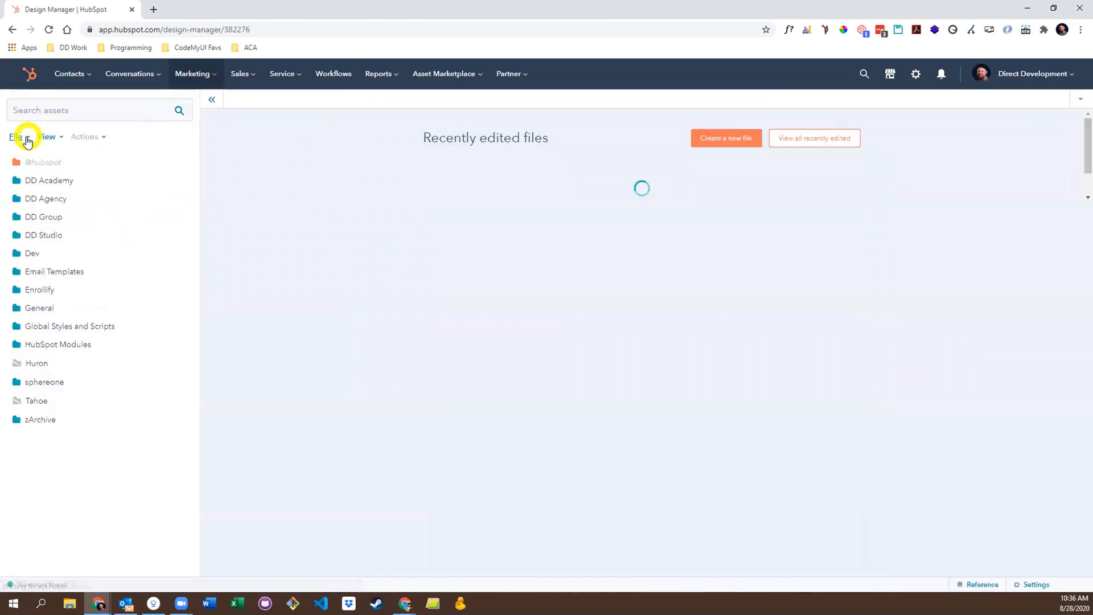
{"action": "left_click", "coordinate": [16, 136]}
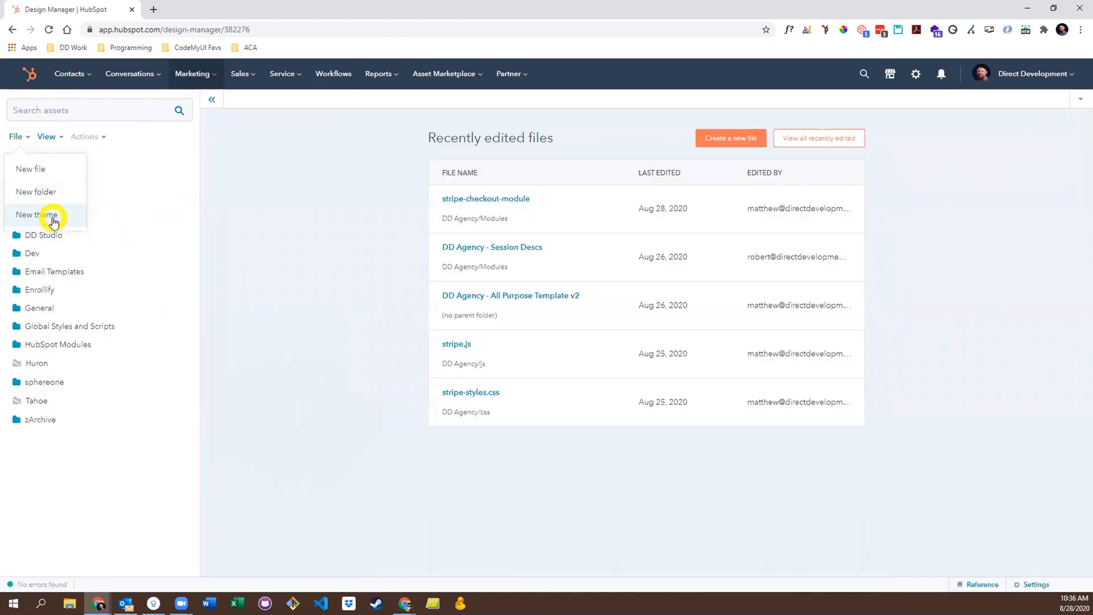
{"action": "left_click", "coordinate": [38, 214]}
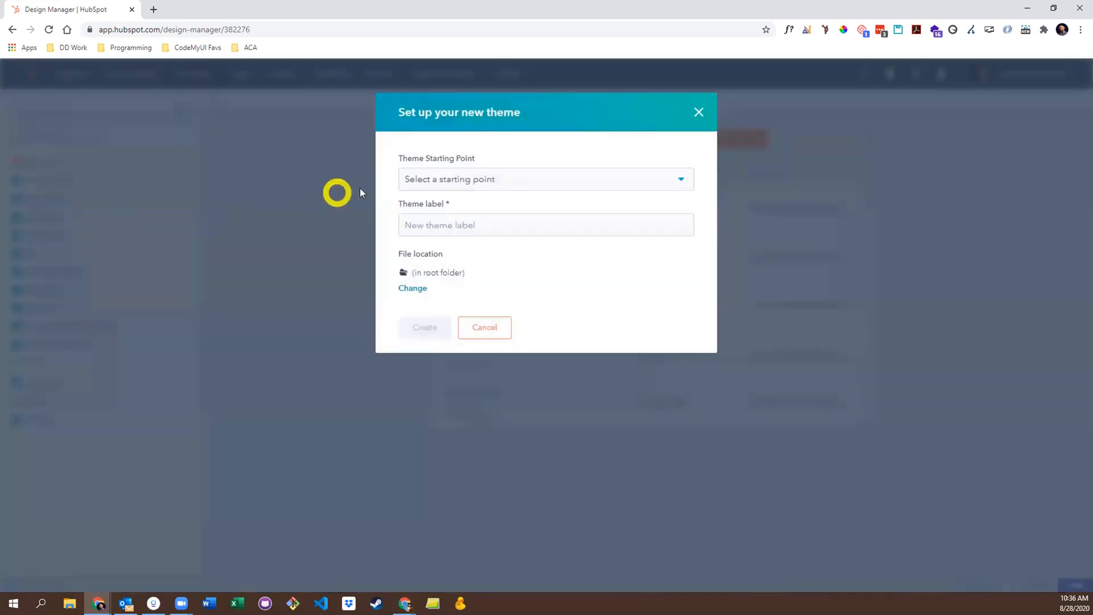
Create a theme labelled 'New Theme' from the Boilerplate starting point.
{"action": "left_click", "coordinate": [545, 179]}
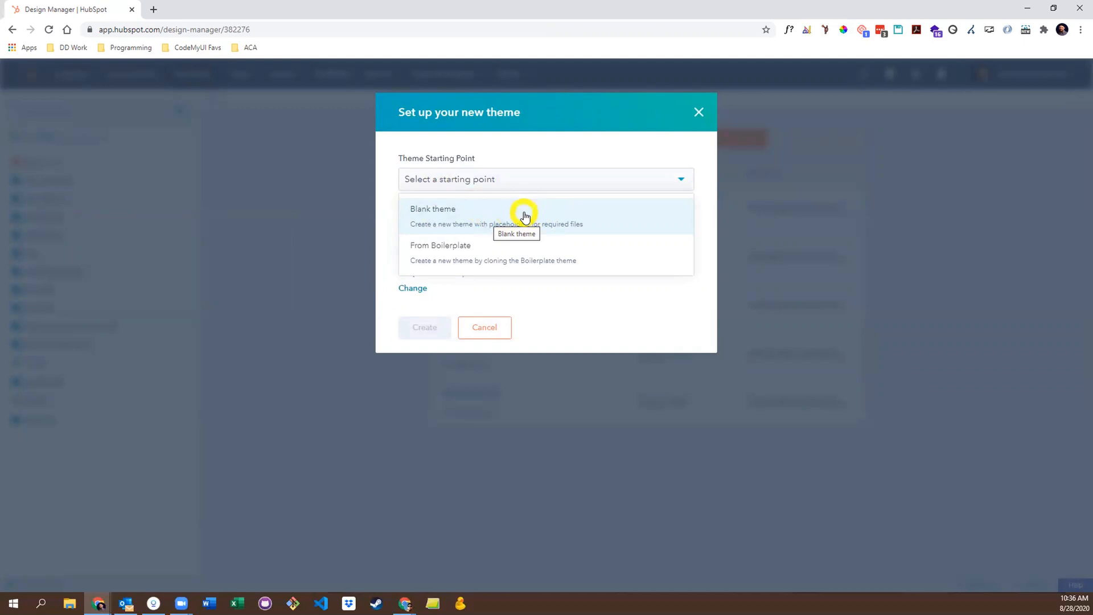
{"action": "left_click", "coordinate": [440, 245]}
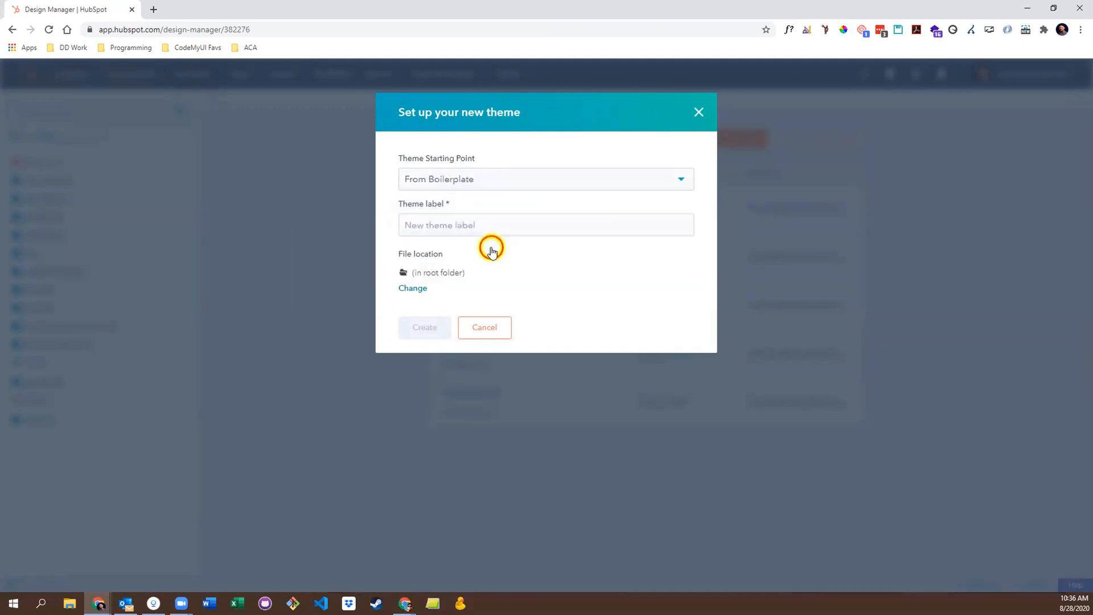
{"action": "left_click", "coordinate": [546, 224]}
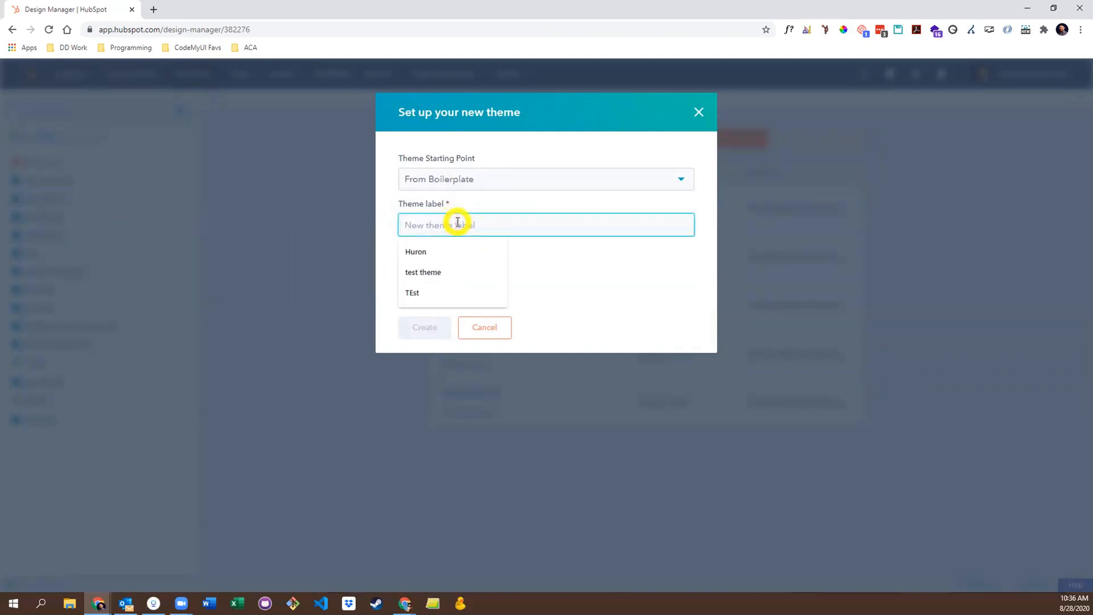
{"action": "type", "text": "New Theme"}
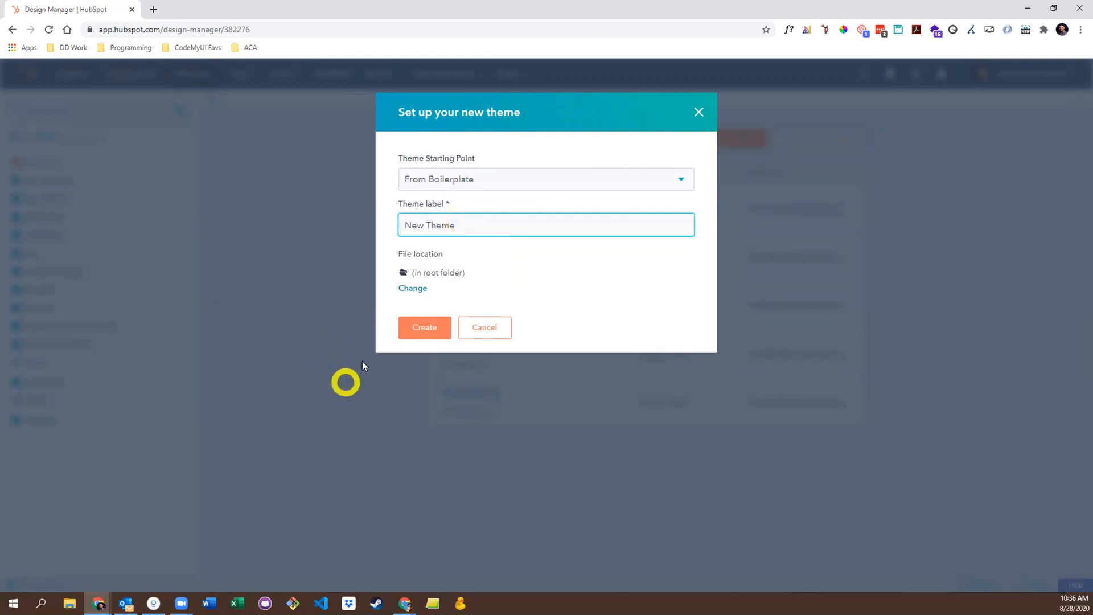
{"action": "left_click", "coordinate": [424, 327]}
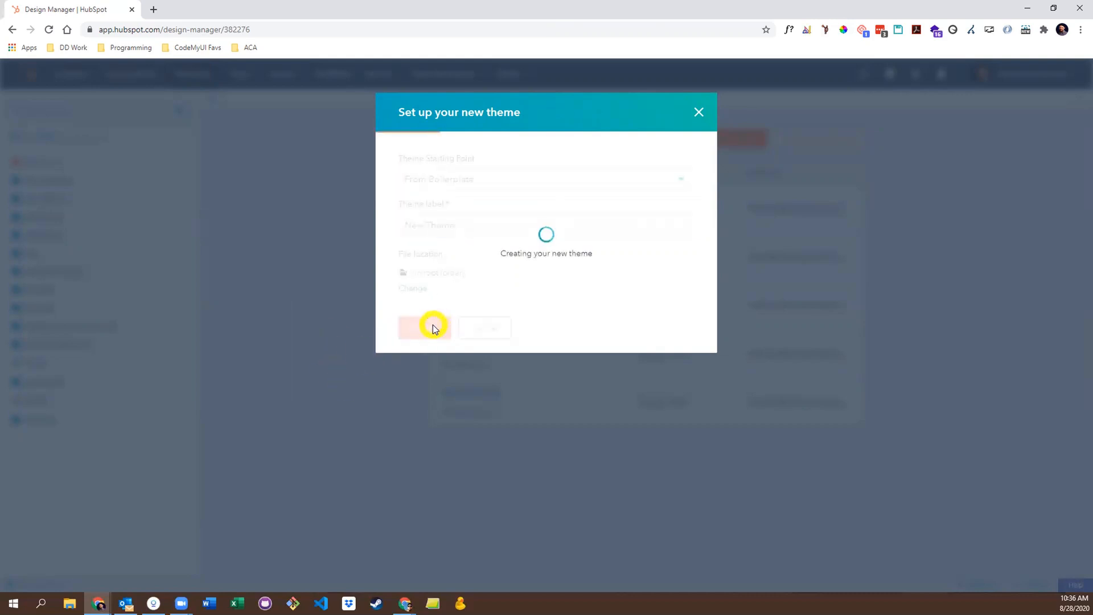
{"action": "left_click", "coordinate": [424, 328]}
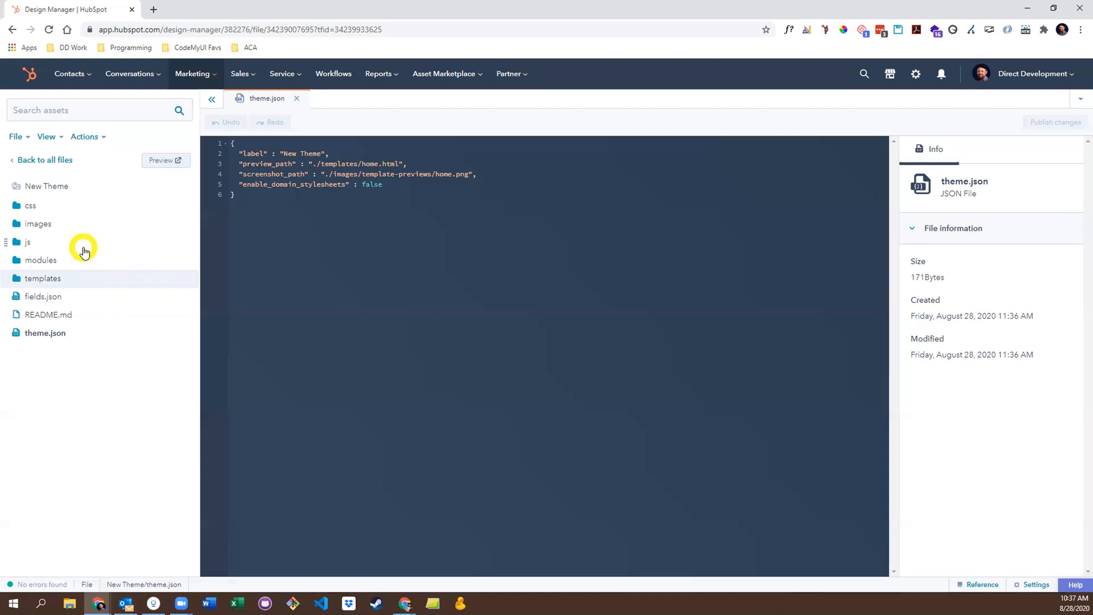
{"action": "mouse_move", "coordinate": [49, 208]}
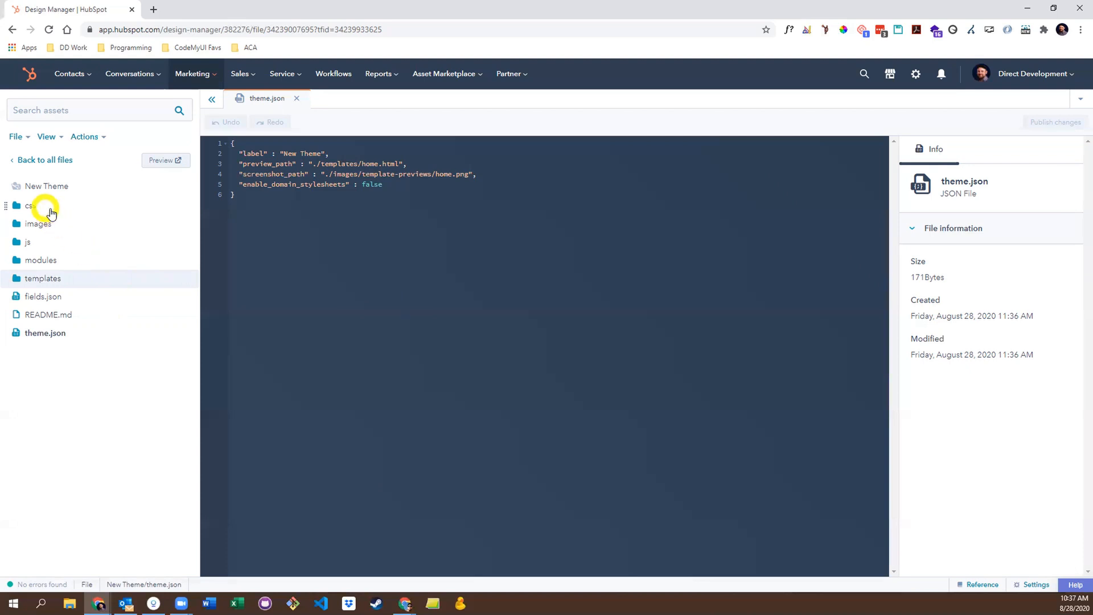
{"action": "mouse_move", "coordinate": [47, 278]}
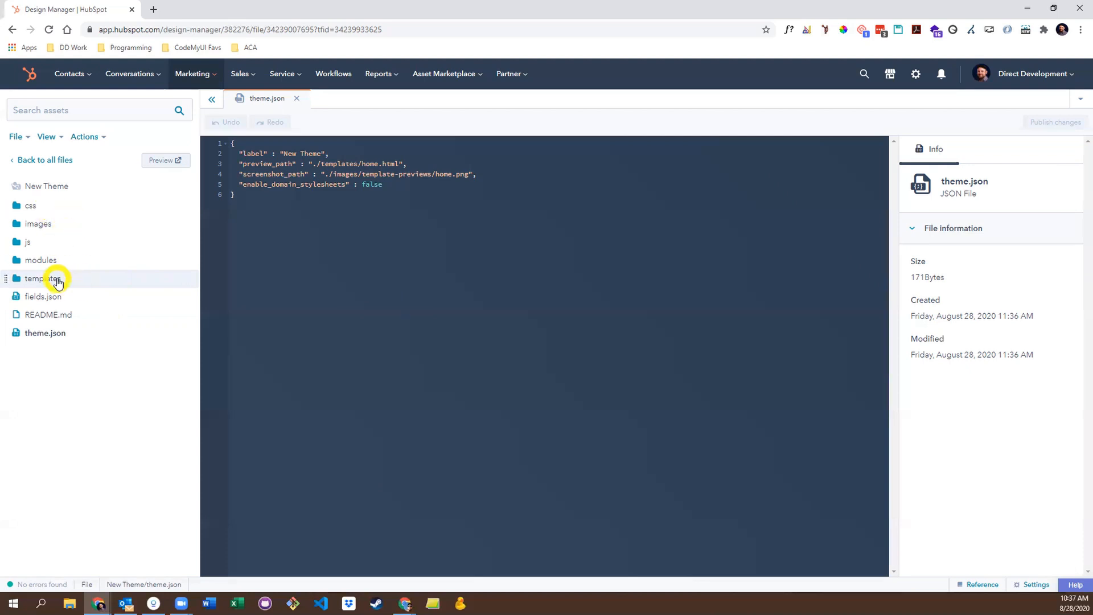
Expand the templates, partials and layouts folders, then open home.html.
{"action": "left_click", "coordinate": [43, 278]}
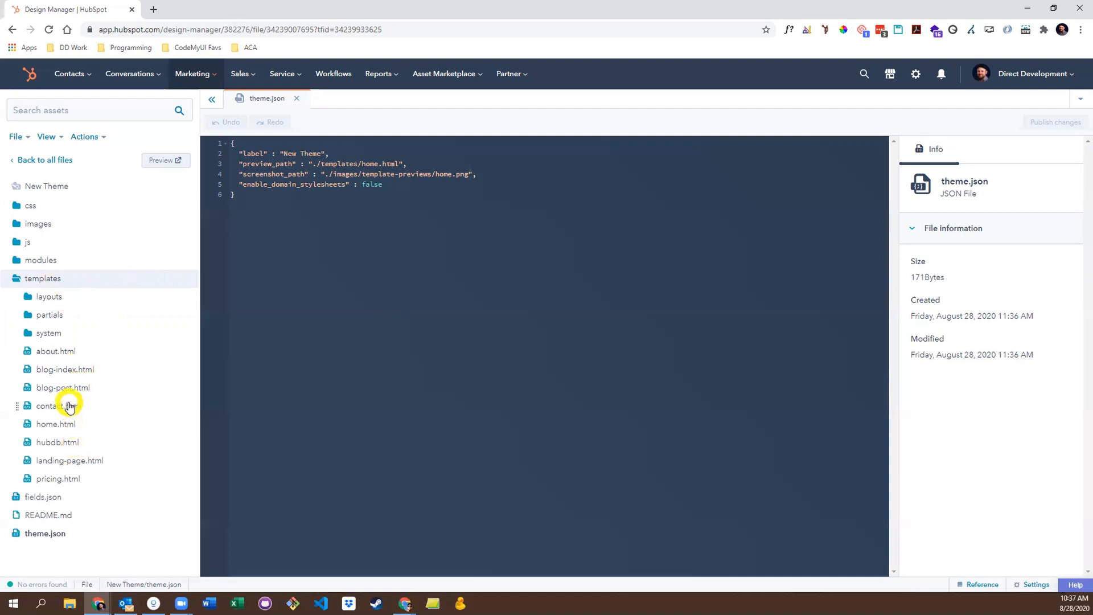
{"action": "left_click", "coordinate": [49, 332]}
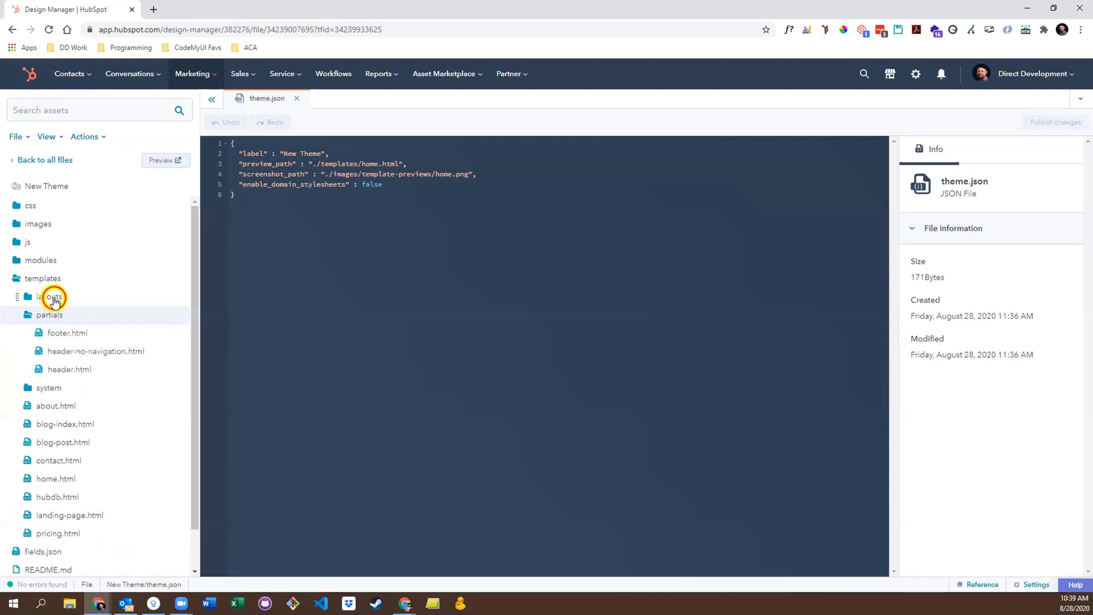
{"action": "left_click", "coordinate": [49, 296]}
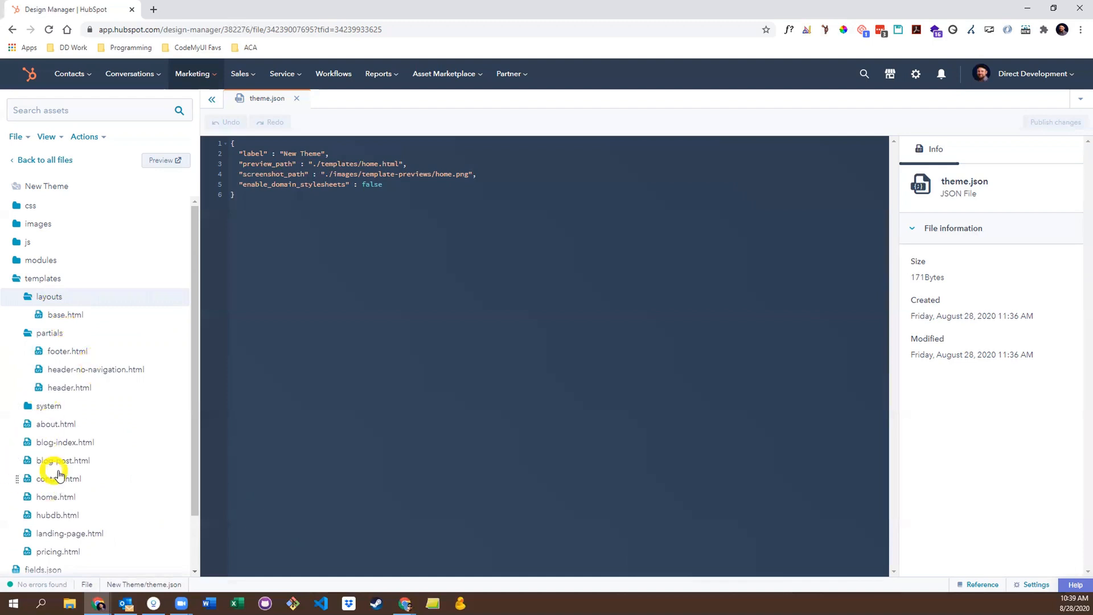
{"action": "double_click", "coordinate": [55, 496]}
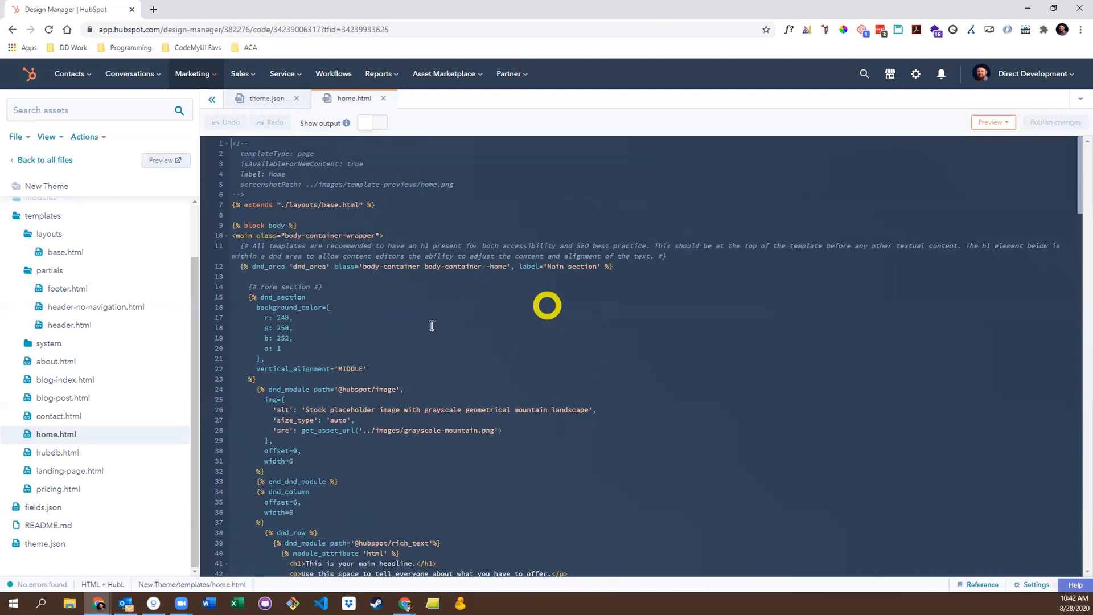
Scroll through home.html past the form, two-column and call-to-action sections.
{"action": "scroll", "scroll_direction": "down", "scroll_amount": 3}
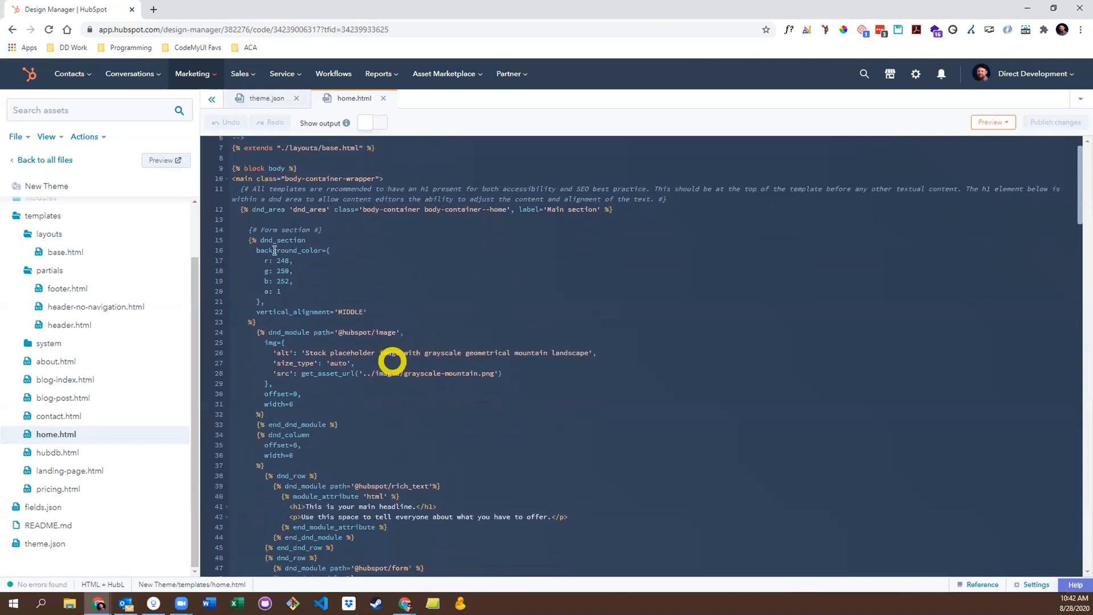
{"action": "scroll", "scroll_direction": "down", "scroll_amount": 3}
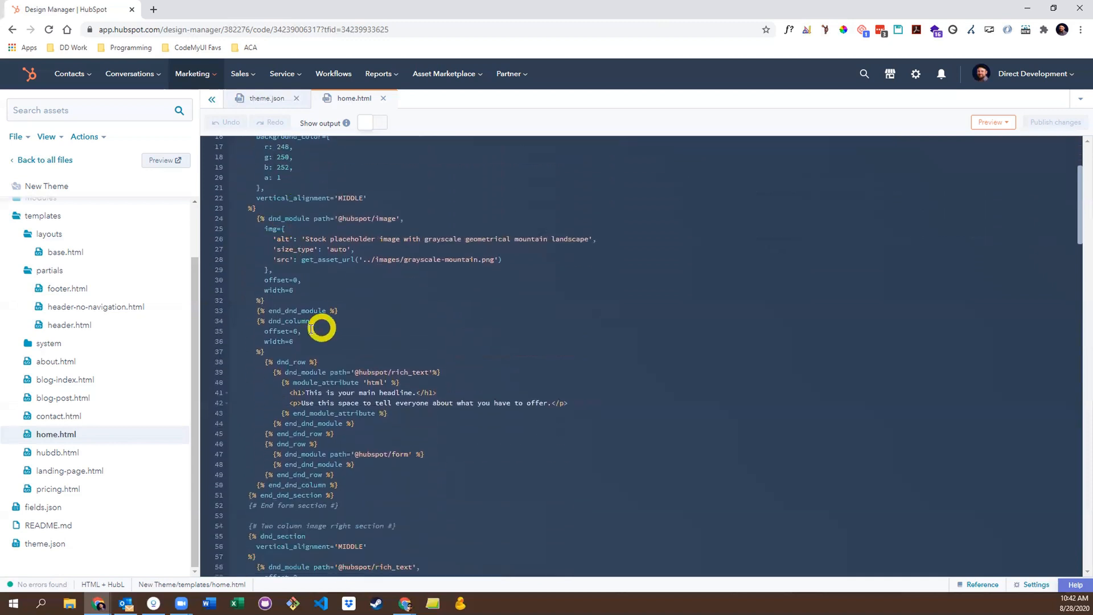
{"action": "mouse_move", "coordinate": [408, 371]}
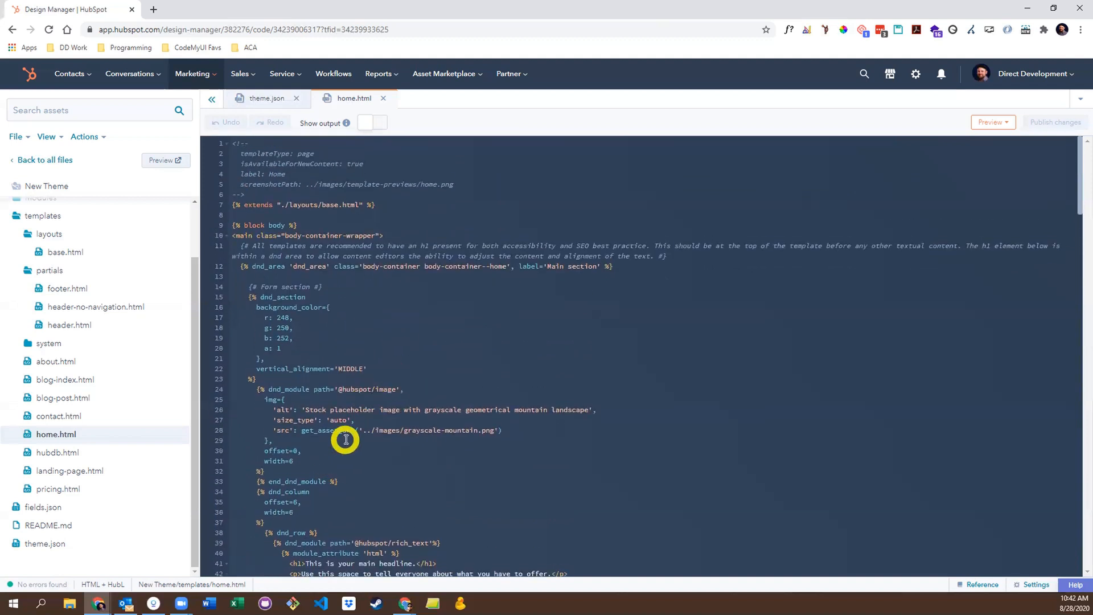
{"action": "left_click", "coordinate": [284, 328]}
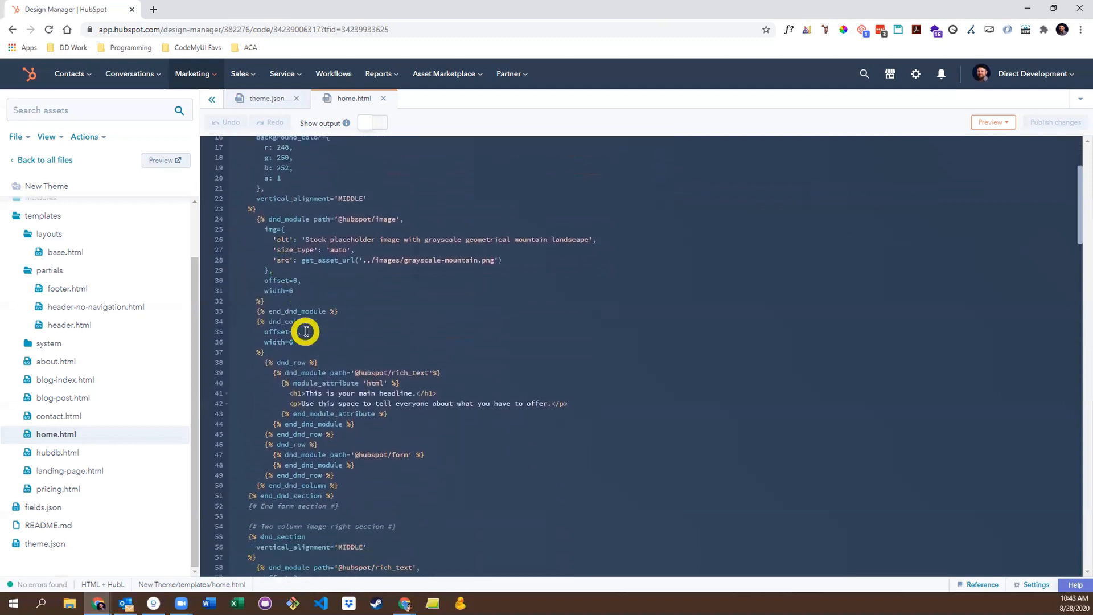
{"action": "scroll", "scroll_direction": "down", "scroll_amount": 3}
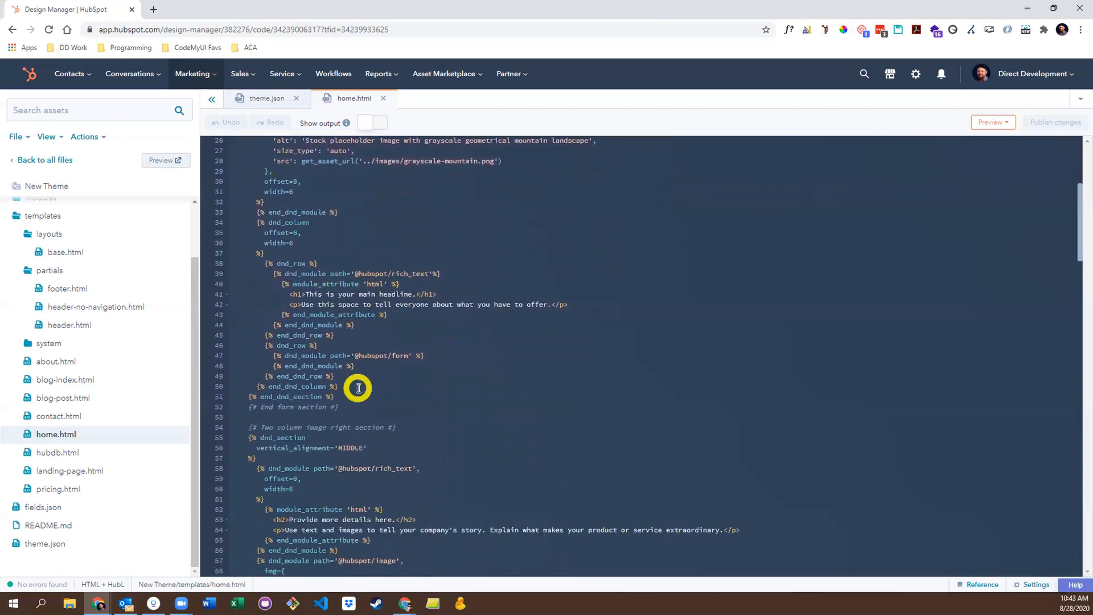
{"action": "scroll", "scroll_direction": "down", "scroll_amount": 3}
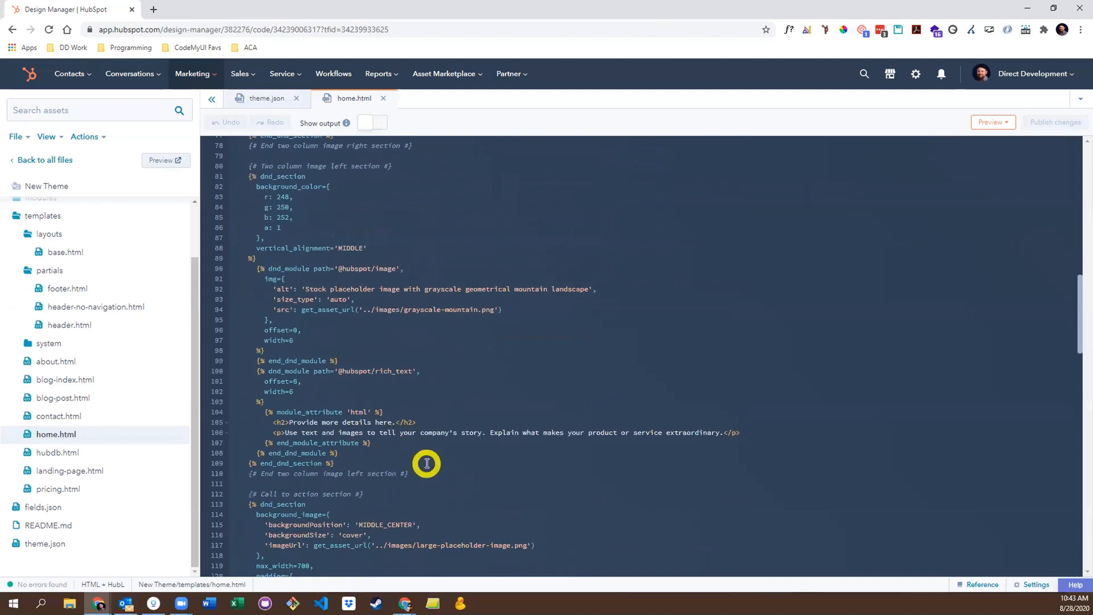
{"action": "scroll", "scroll_direction": "down", "scroll_amount": 3}
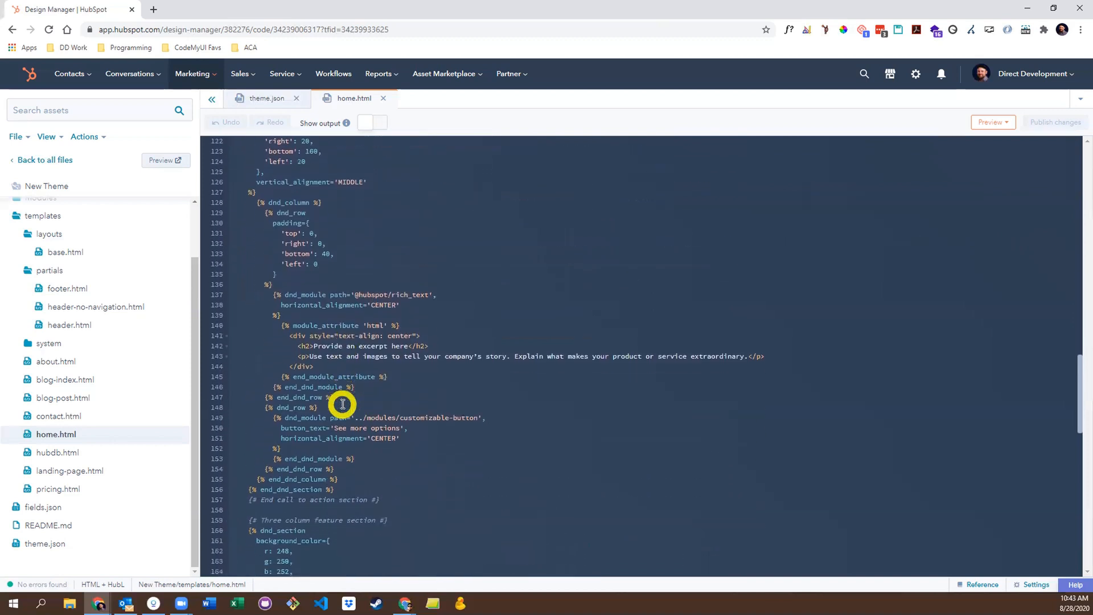
{"action": "scroll", "scroll_direction": "down", "scroll_amount": 3}
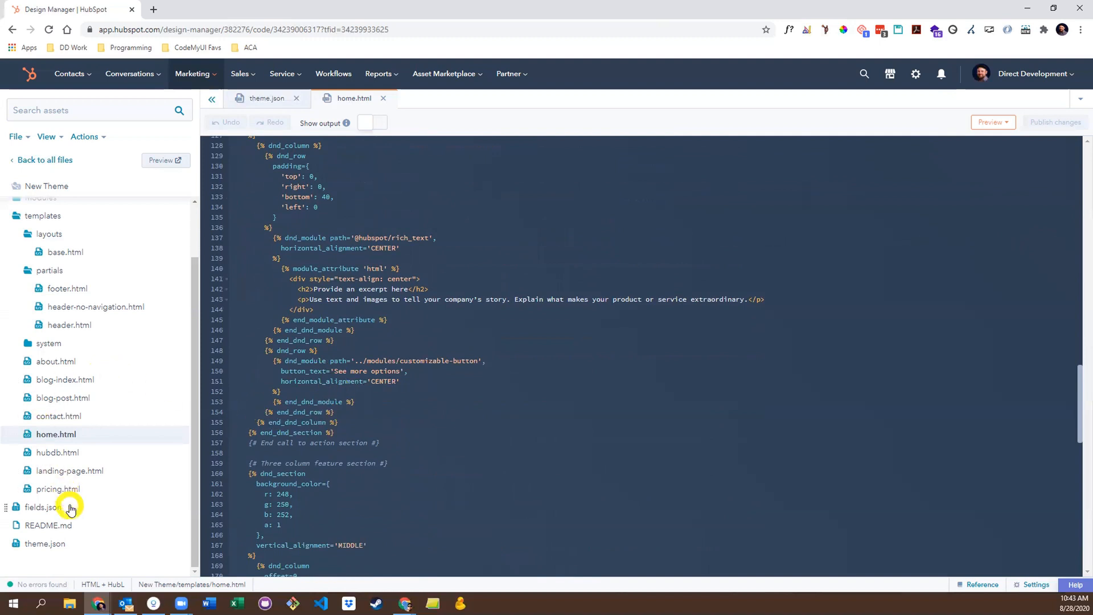
Open fields.json and scroll through its global colour and font settings.
{"action": "left_click", "coordinate": [43, 507]}
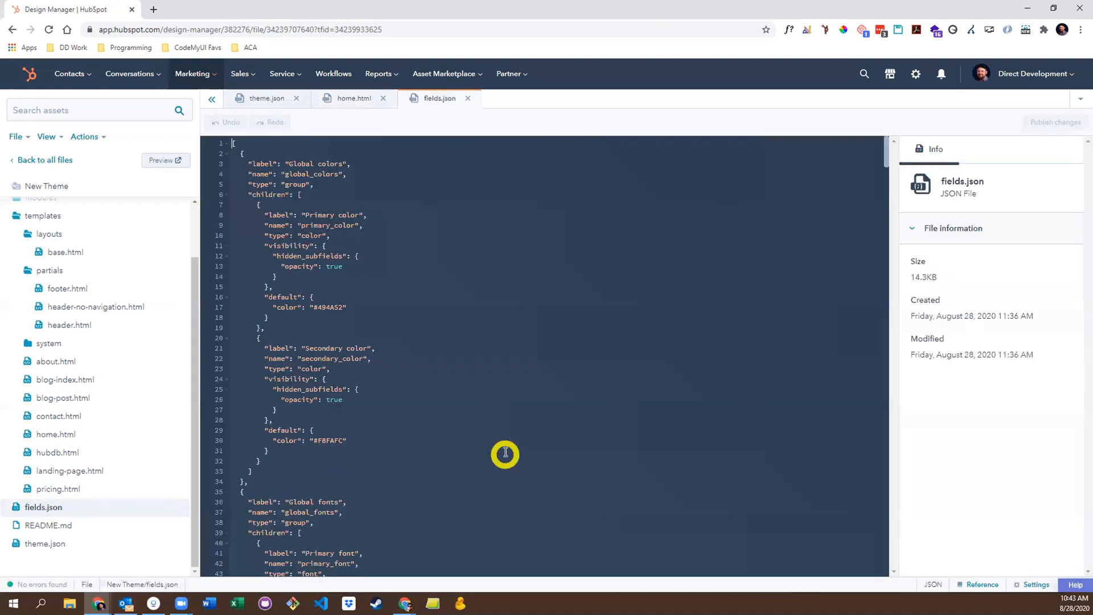
{"action": "mouse_move", "coordinate": [414, 371]}
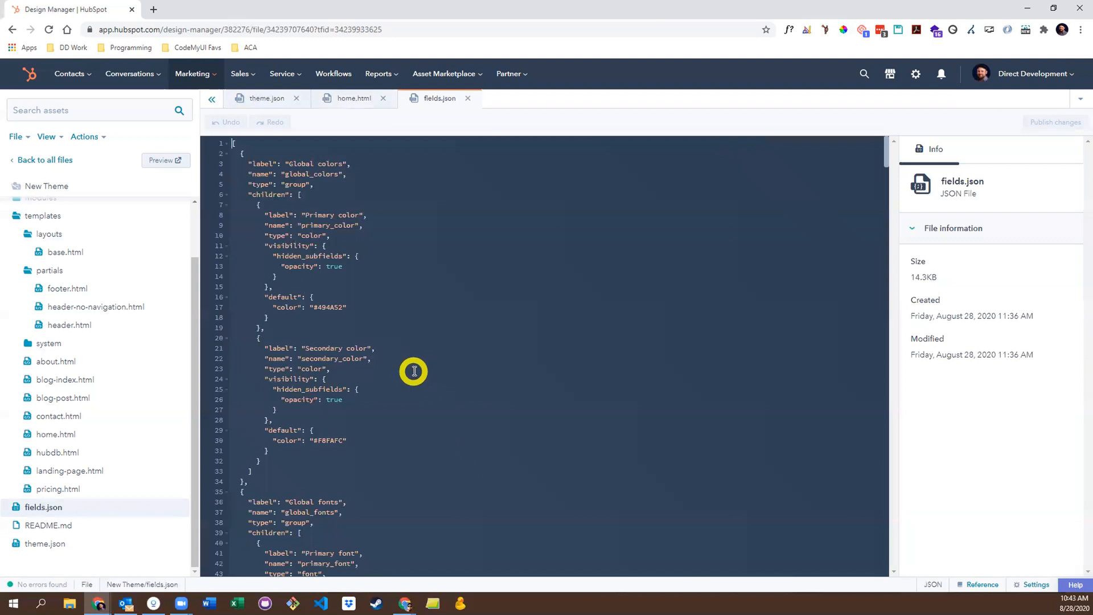
{"action": "mouse_move", "coordinate": [399, 376]}
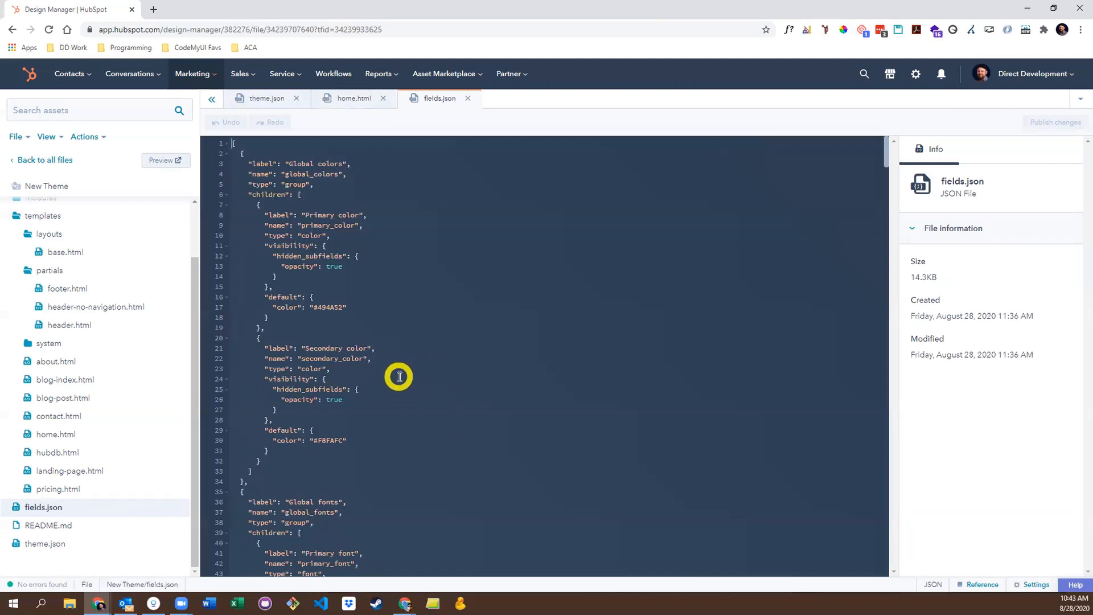
{"action": "mouse_move", "coordinate": [395, 394]}
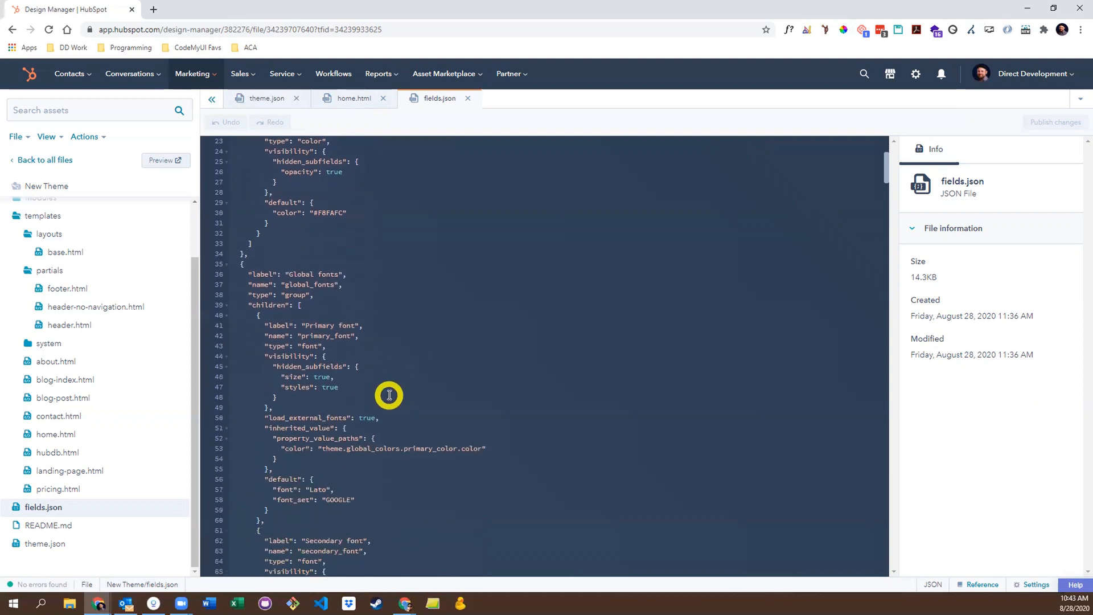
{"action": "scroll", "scroll_direction": "up", "scroll_amount": 3}
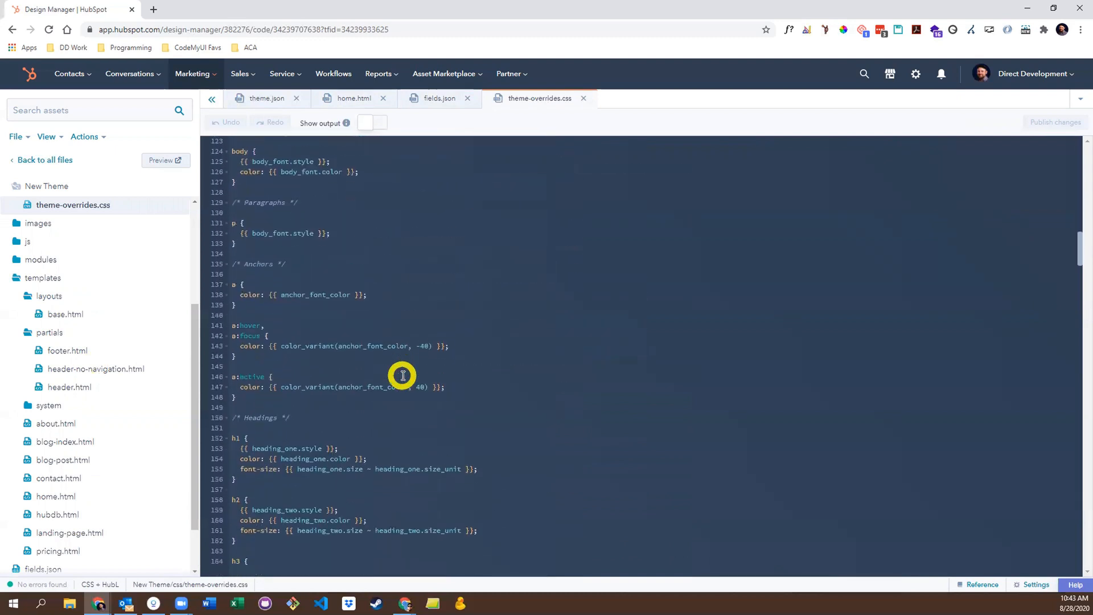
Scroll theme-overrides.css to read the paragraph, anchor and heading rules built from theme variables.
{"action": "scroll", "scroll_direction": "down", "scroll_amount": 3}
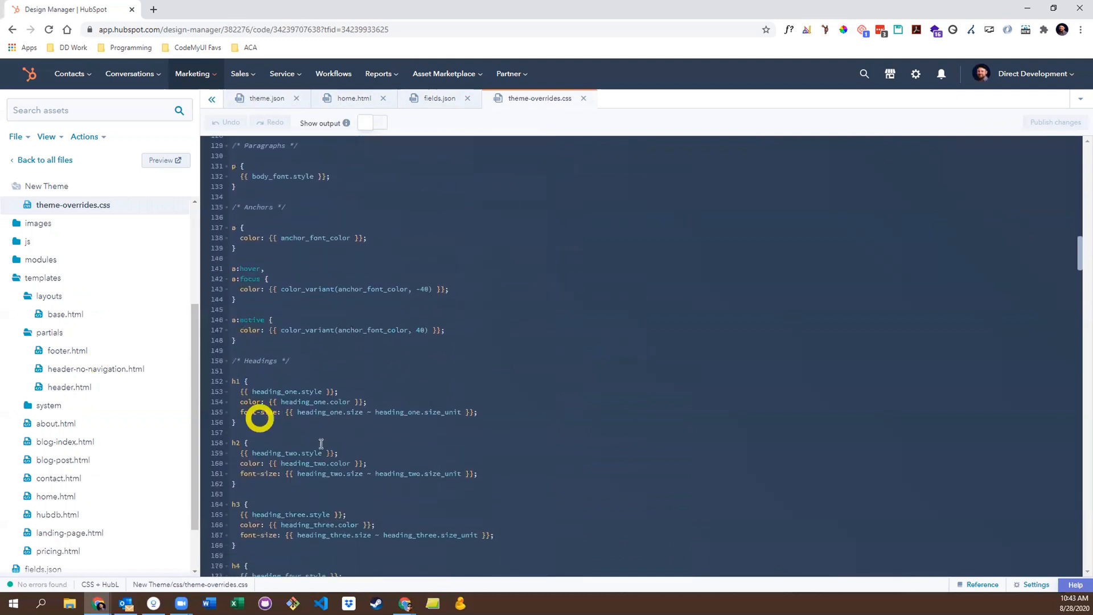